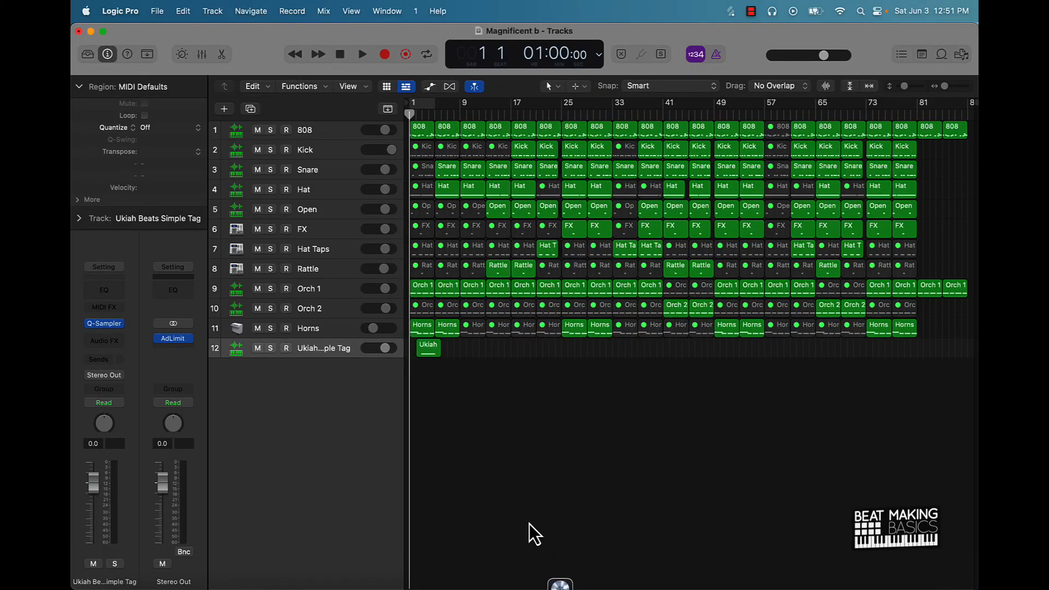
pyautogui.moveTo(588, 461)
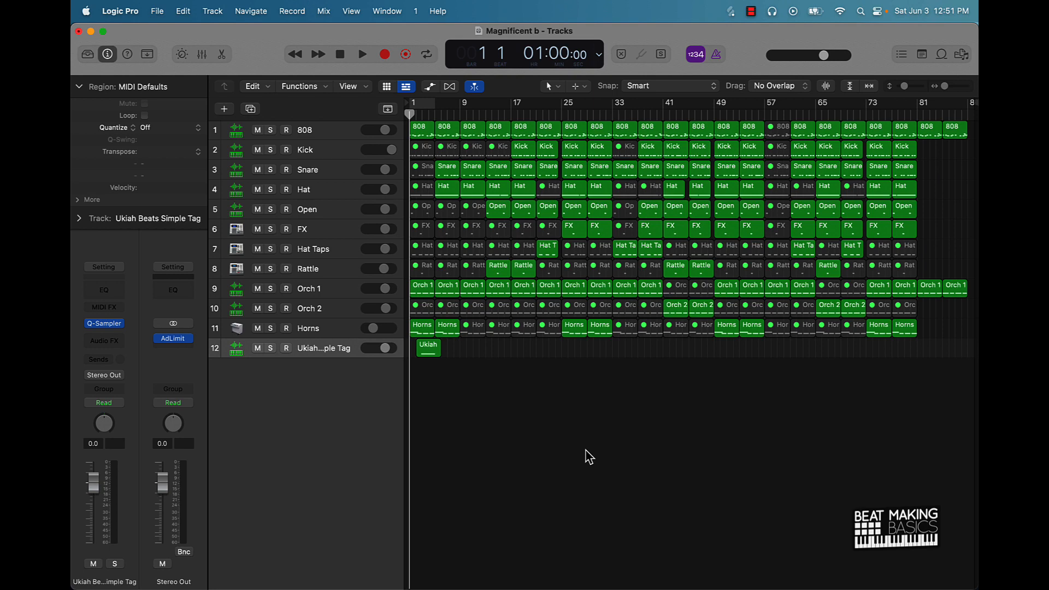
# - Play the full arrangement from the start, then stop and return the playhead to the beginning
pyautogui.click(362, 55)
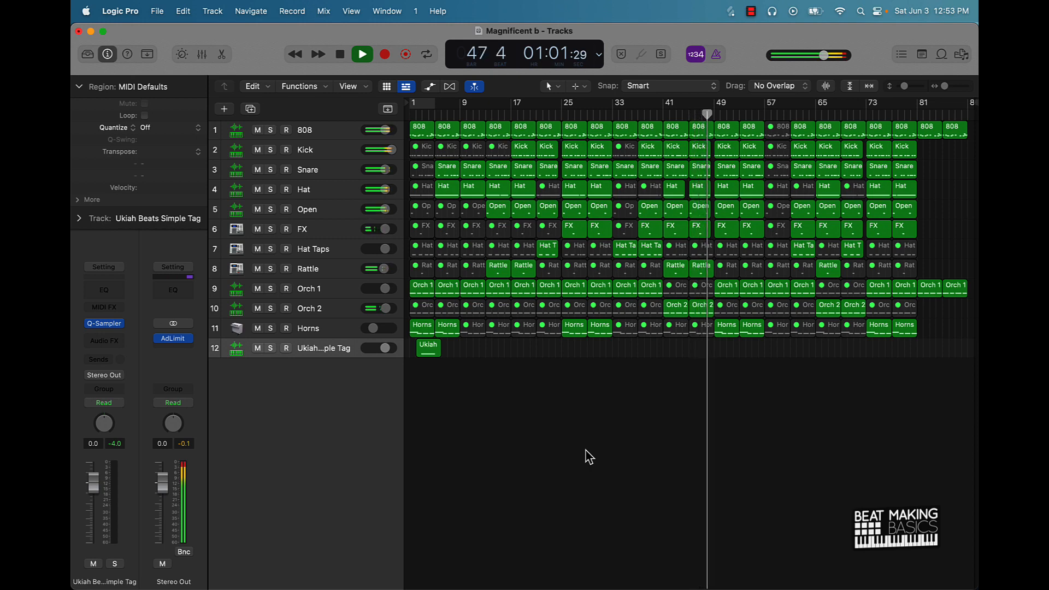
pyautogui.click(339, 53)
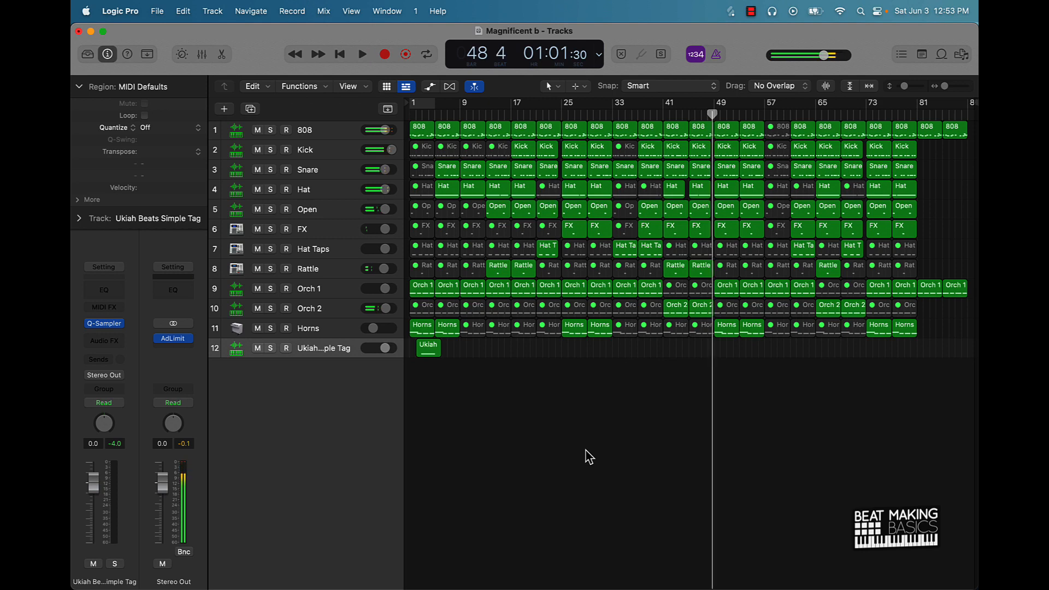
pyautogui.click(340, 54)
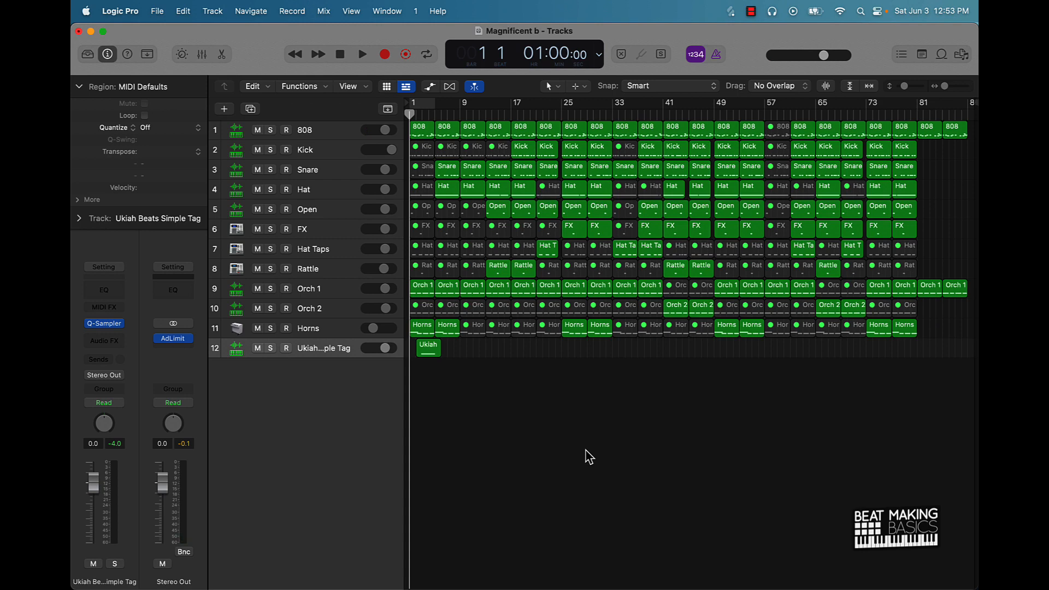
pyautogui.moveTo(546, 410)
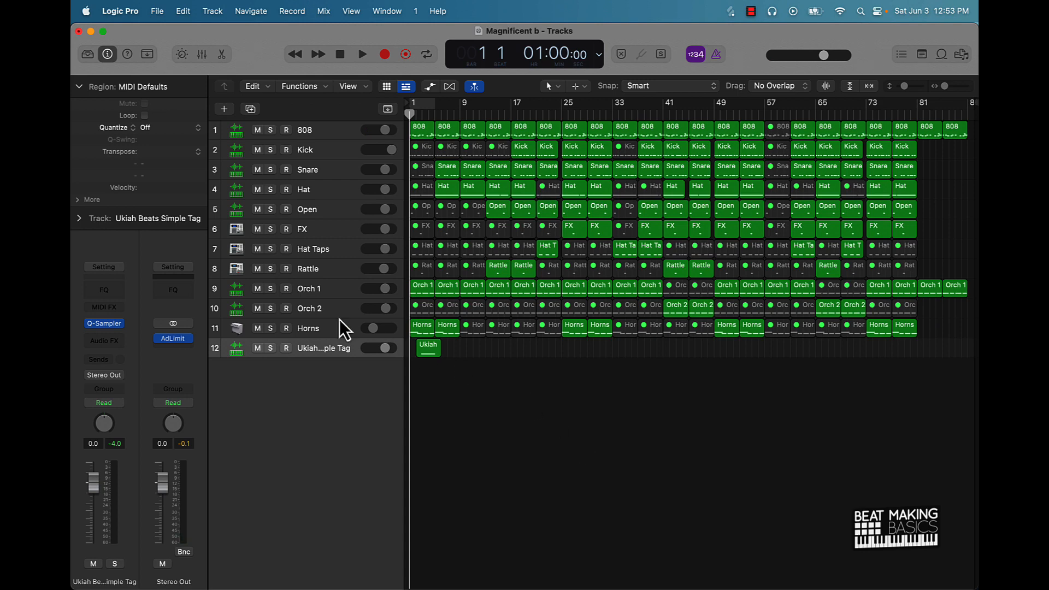
# - Solo and audition the Orch 1 track, then start opening the other Magnificent project from Open Recent
pyautogui.click(285, 288)
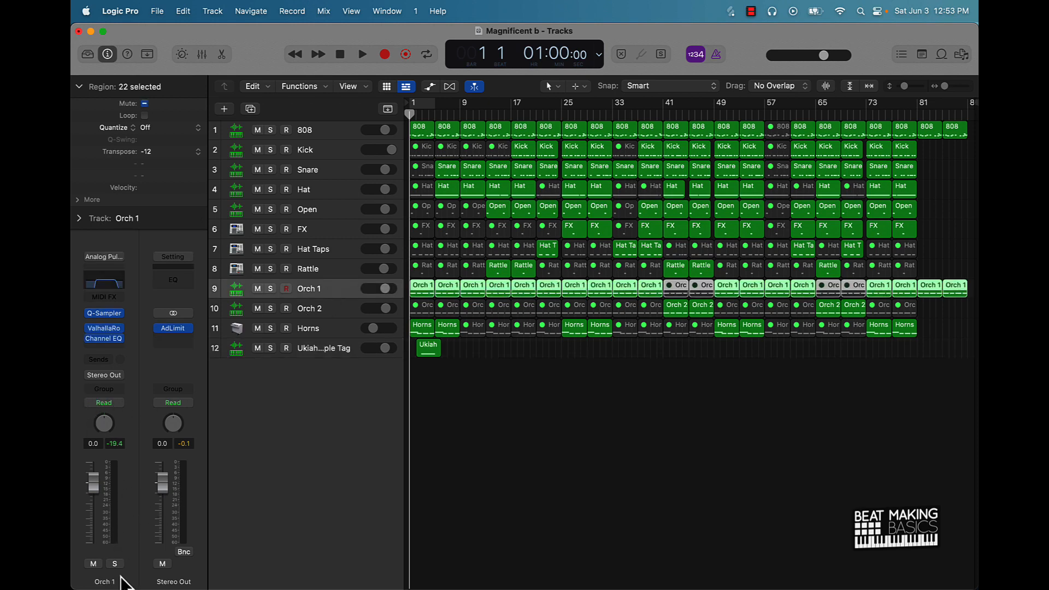
pyautogui.click(115, 563)
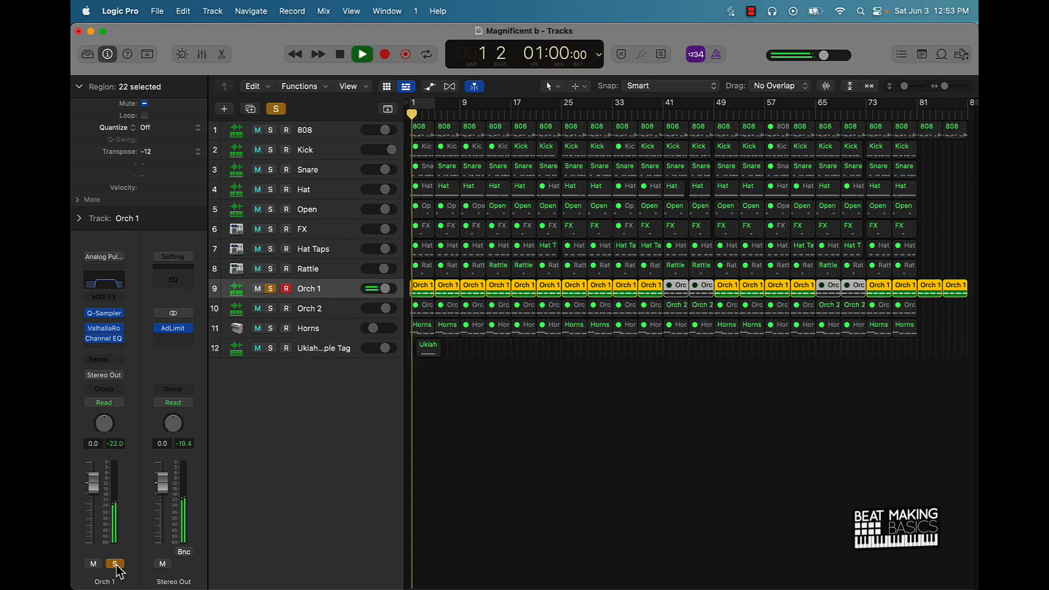
pyautogui.click(361, 55)
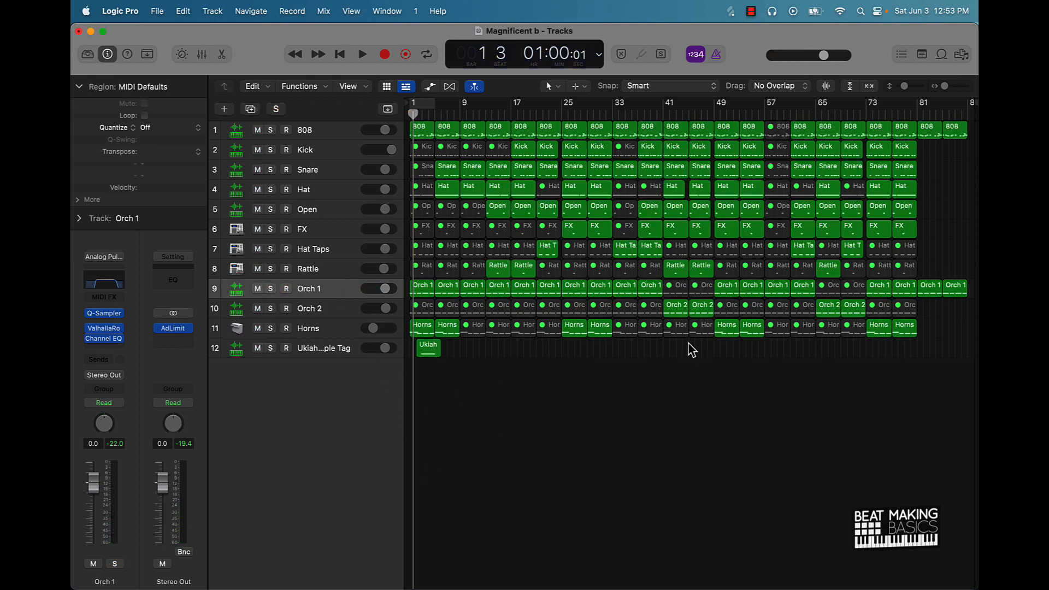
pyautogui.click(340, 54)
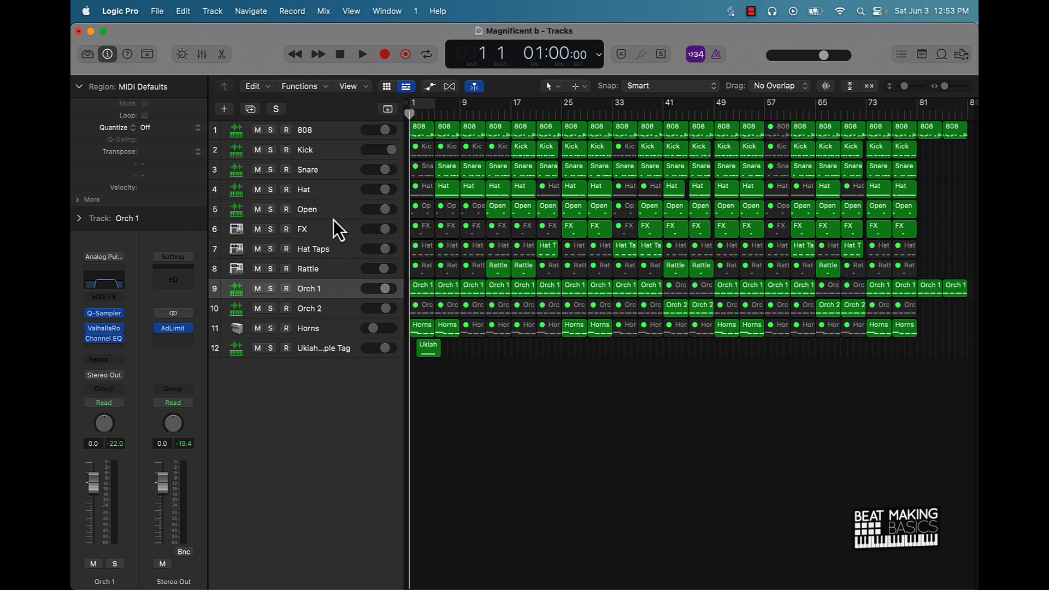
pyautogui.click(158, 11)
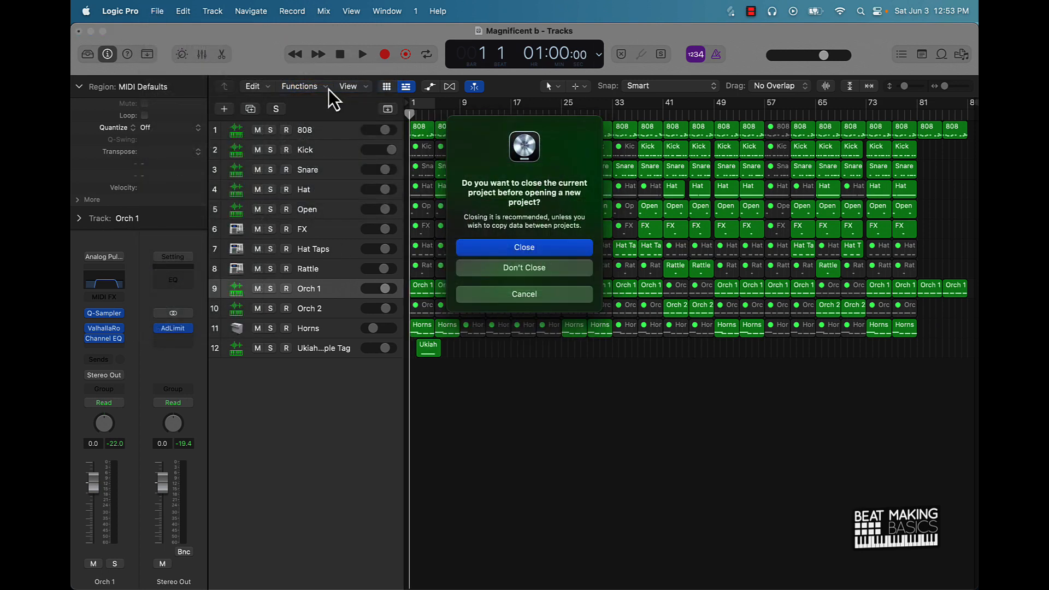
# - Close the current project so the original Magnificent project opens, then look through its track list
pyautogui.click(523, 247)
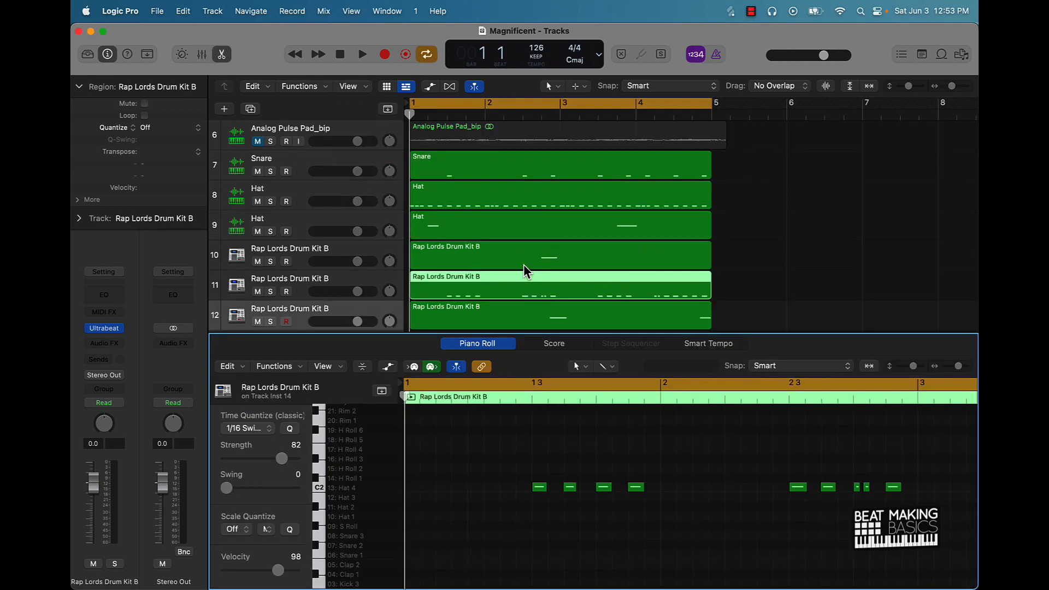
pyautogui.scroll(3)
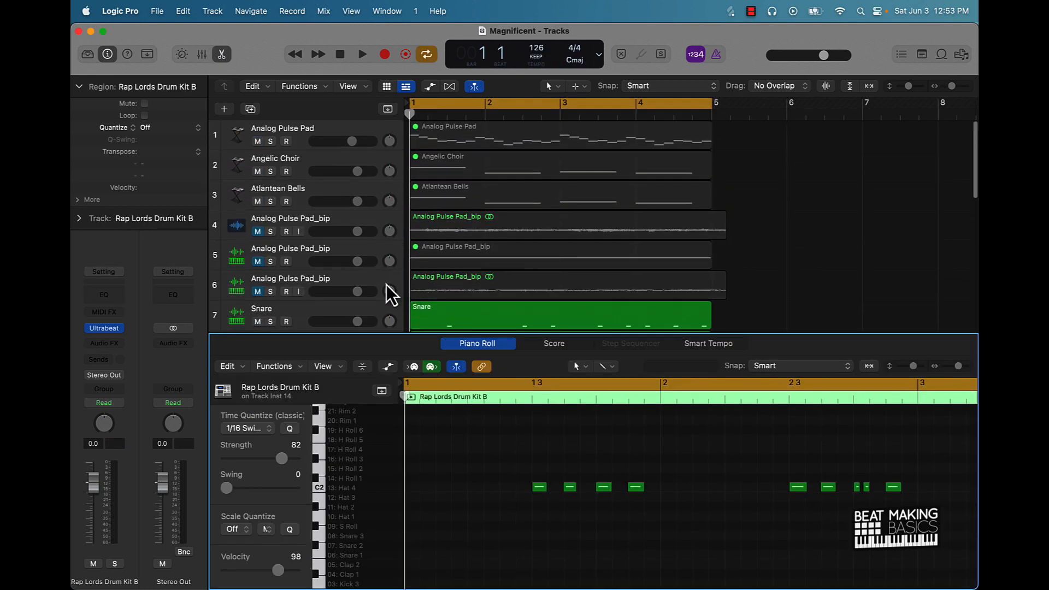
pyautogui.scroll(-3)
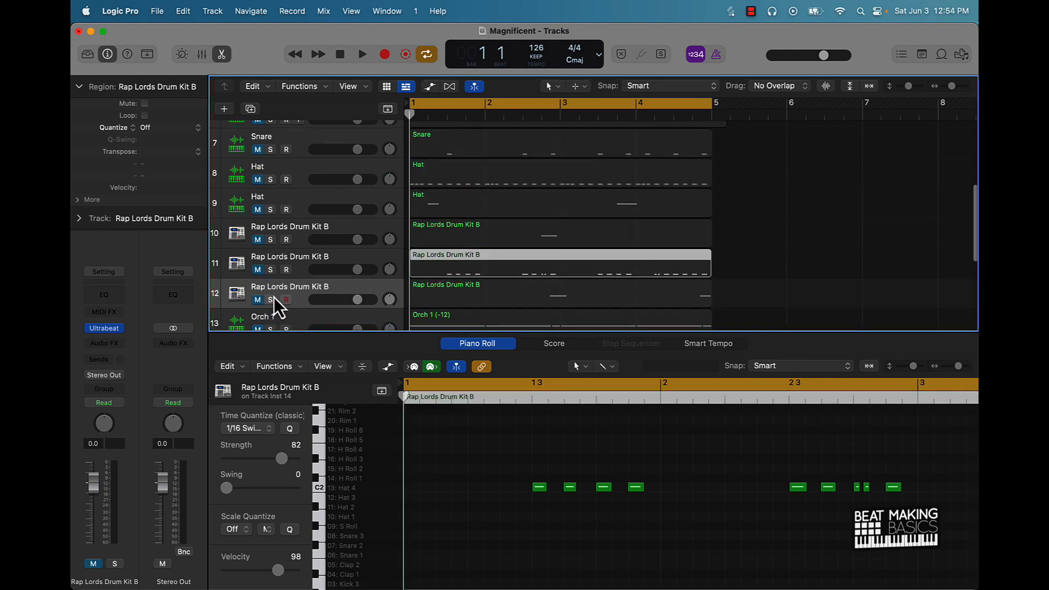
pyautogui.scroll(-3)
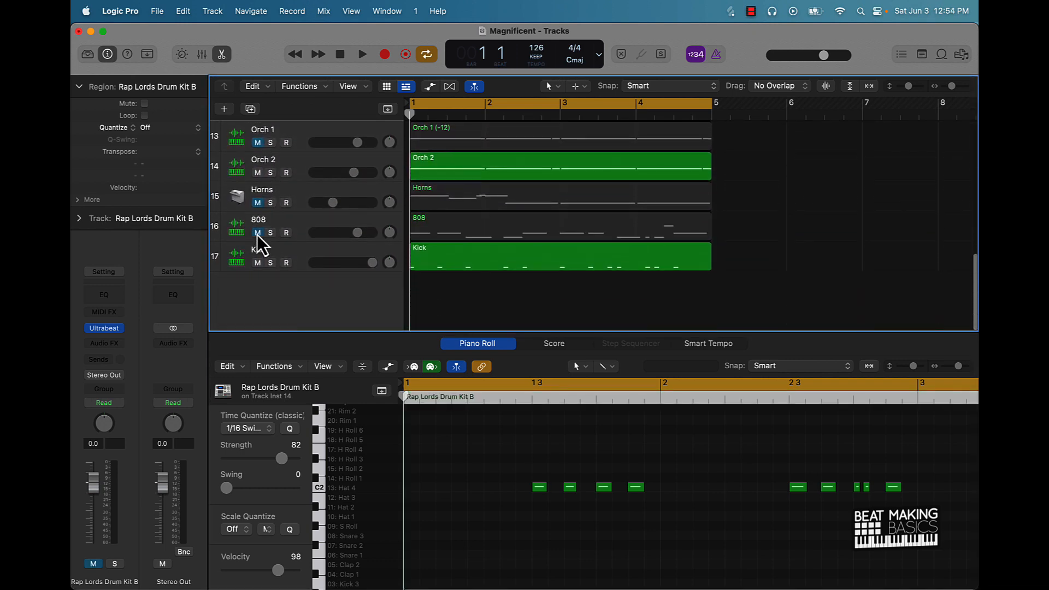
pyautogui.scroll(3)
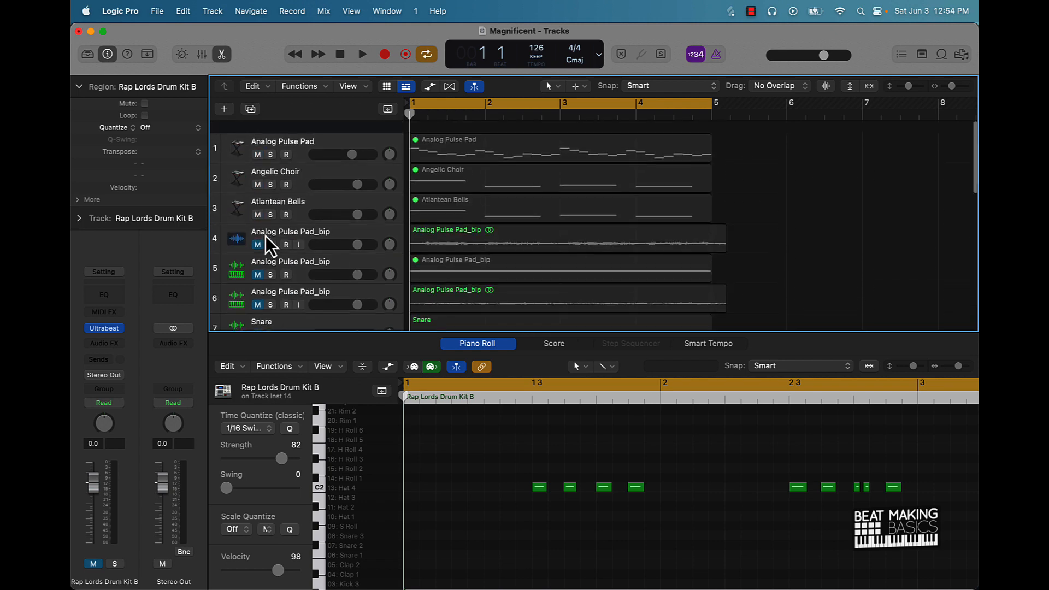
# - Audition the Analog Pulse Pad region, then select track 5's Analog Pulse Pad_bip region and play its single long note
pyautogui.click(561, 137)
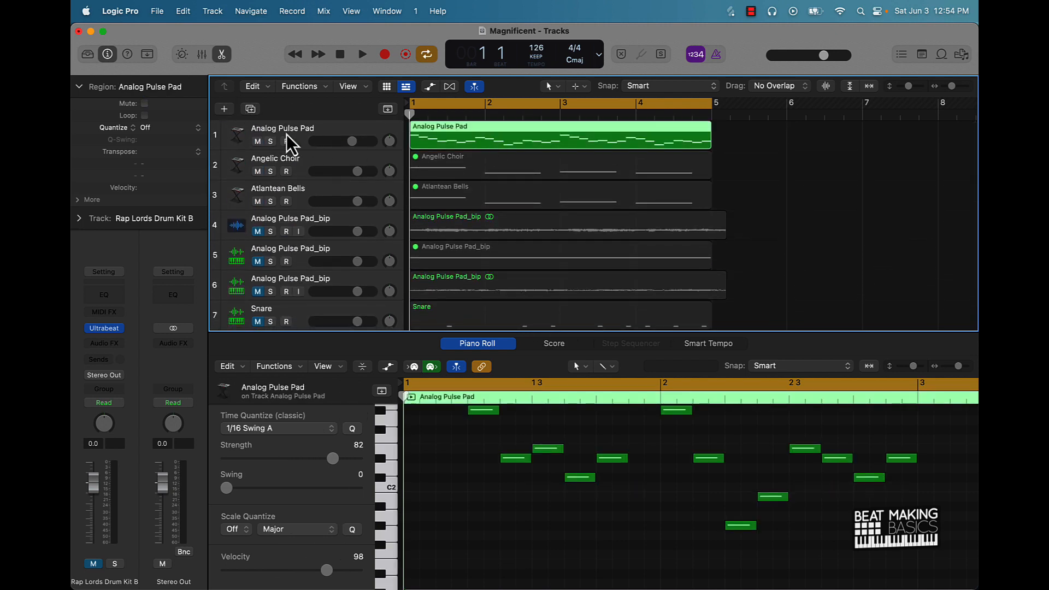
pyautogui.click(362, 55)
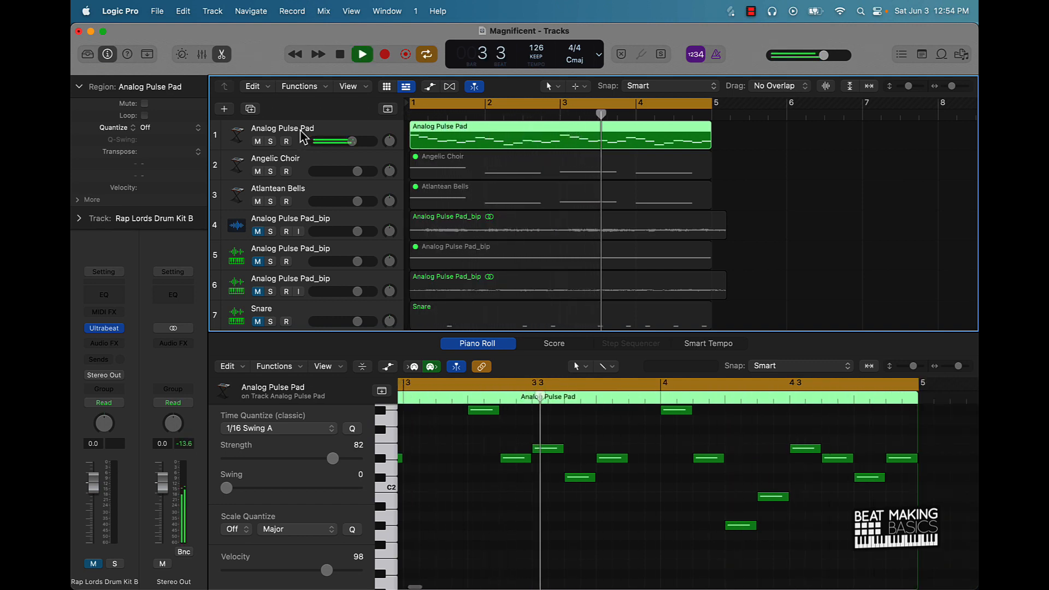
pyautogui.click(339, 55)
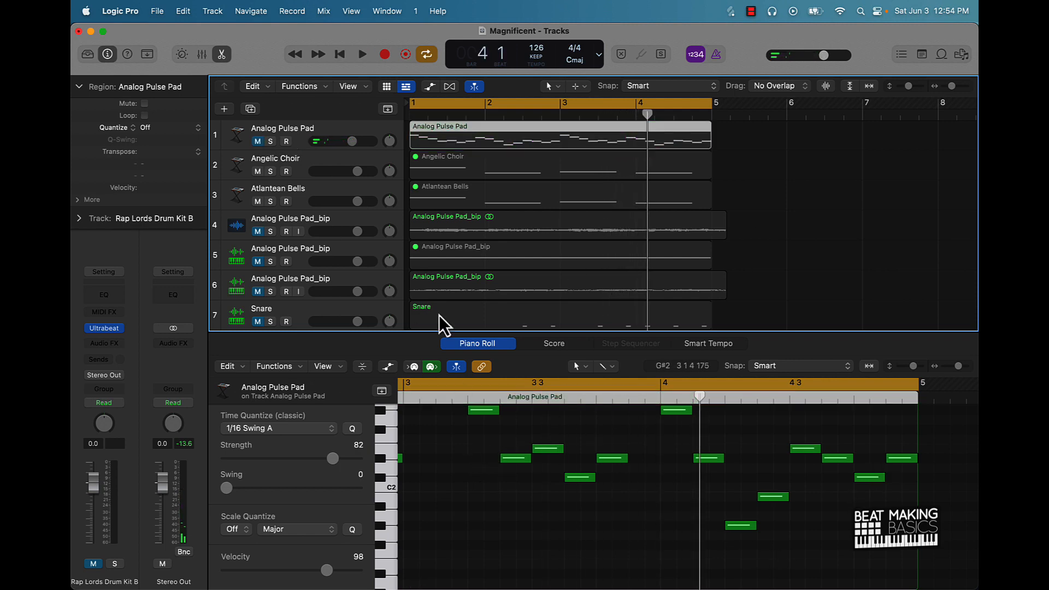
pyautogui.moveTo(269, 206)
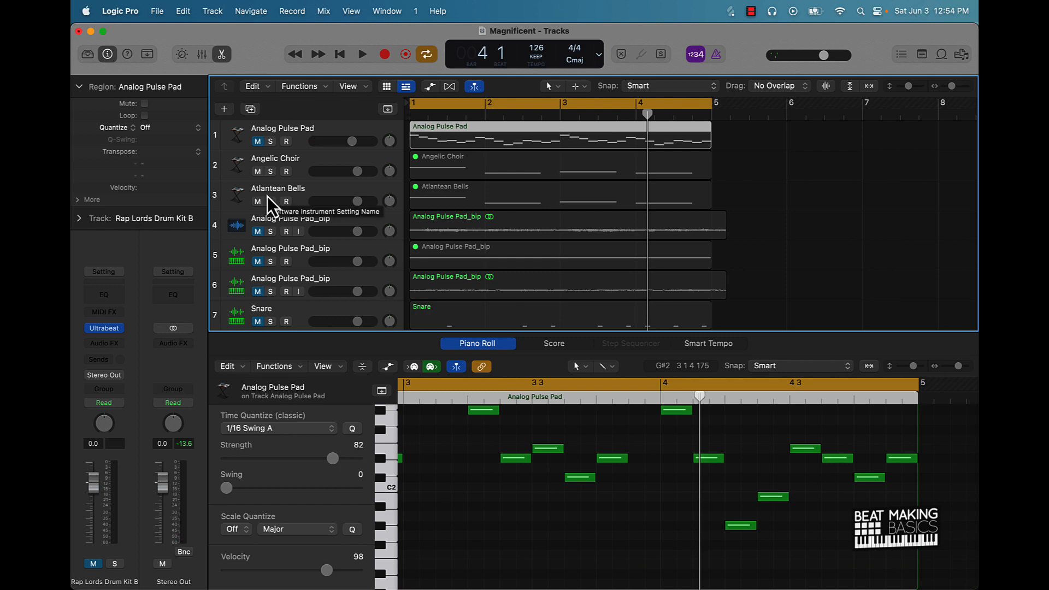
pyautogui.moveTo(489, 278)
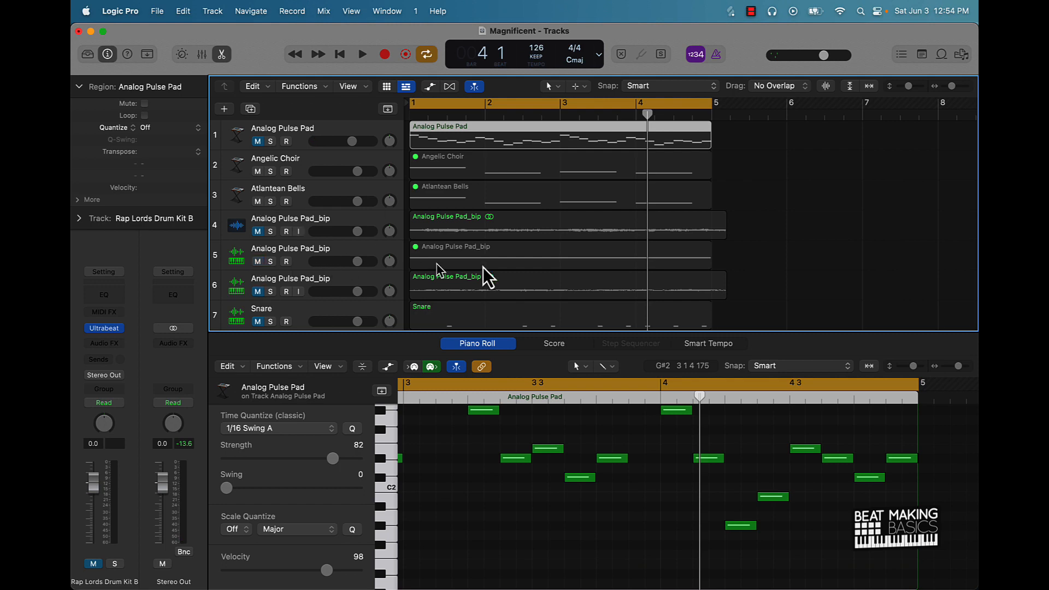
pyautogui.click(526, 255)
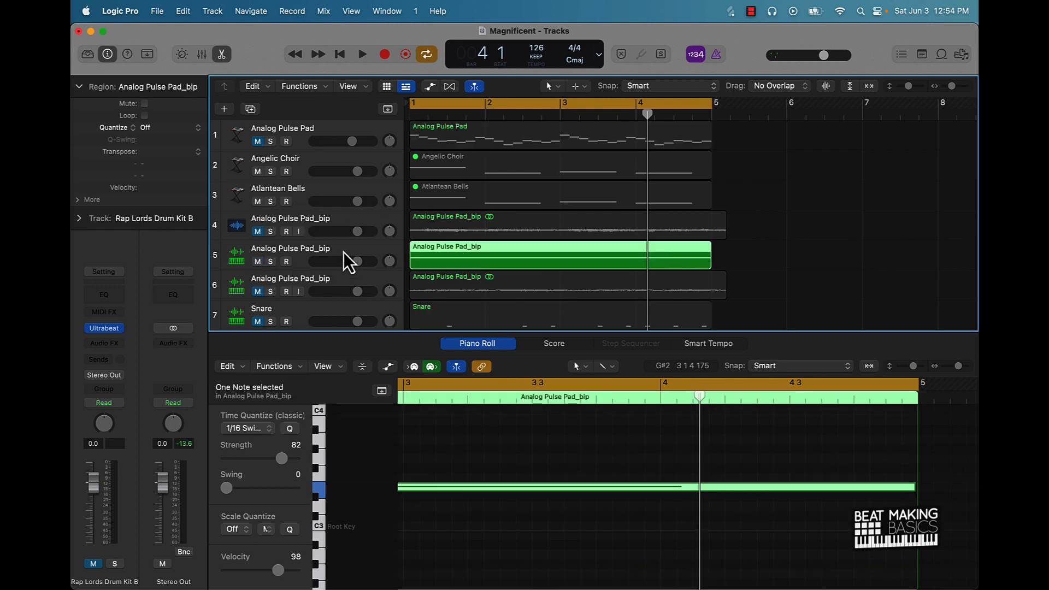
pyautogui.click(361, 55)
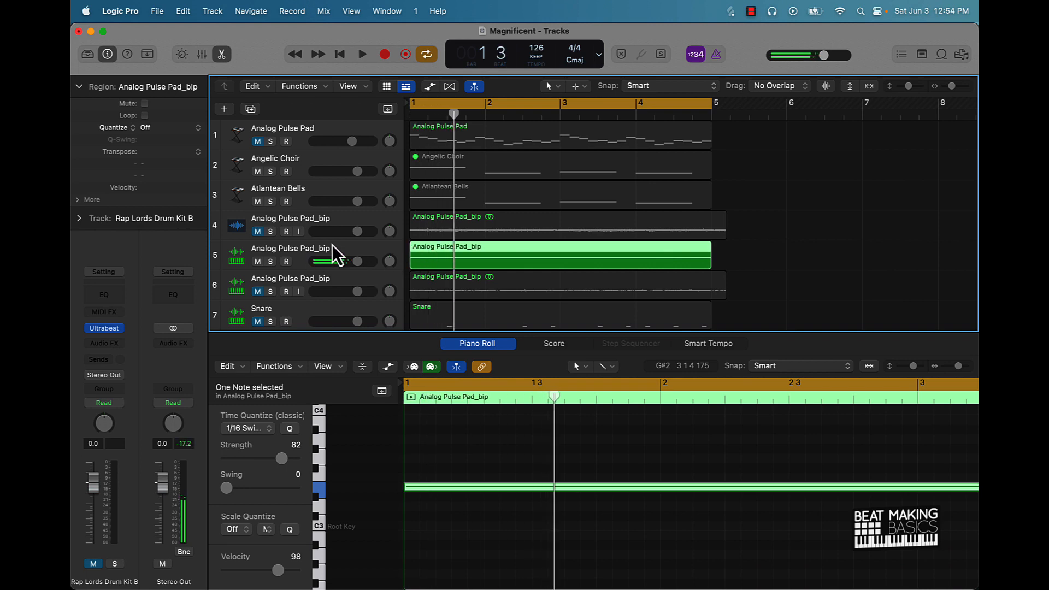
pyautogui.click(290, 249)
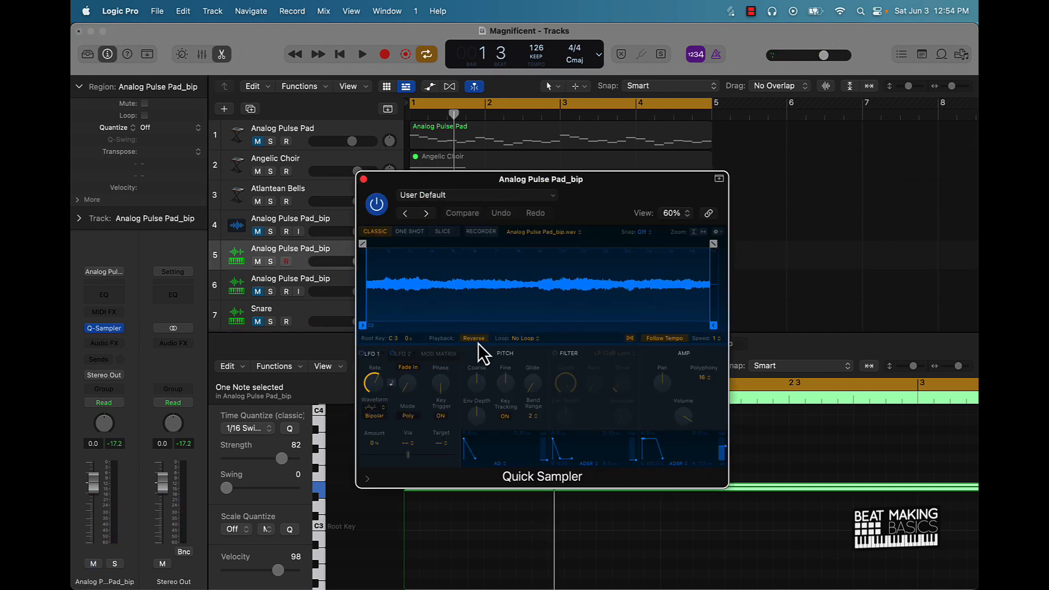
pyautogui.click(473, 338)
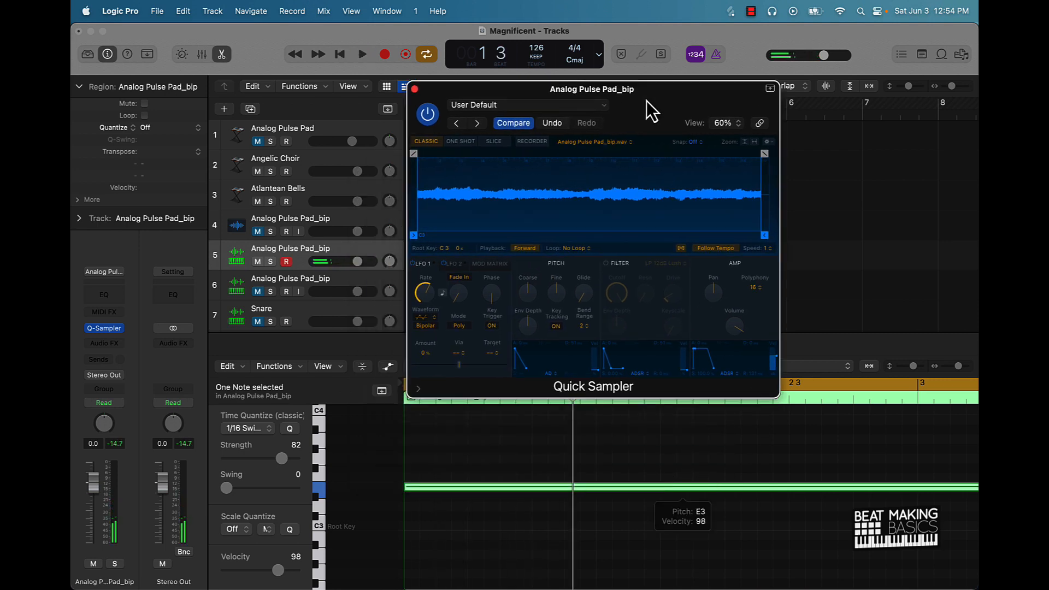
pyautogui.click(525, 248)
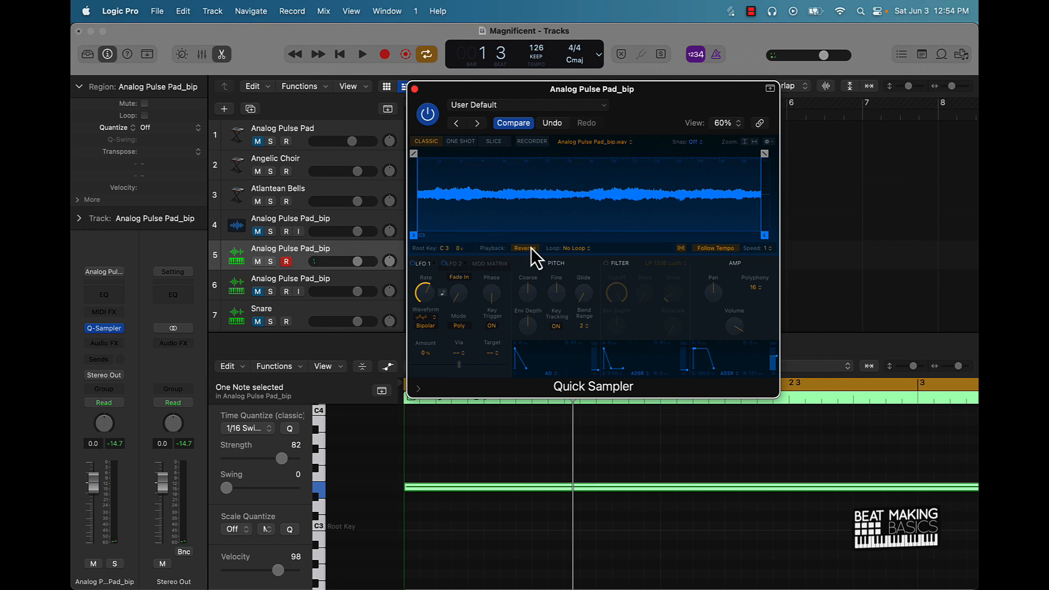
pyautogui.click(361, 55)
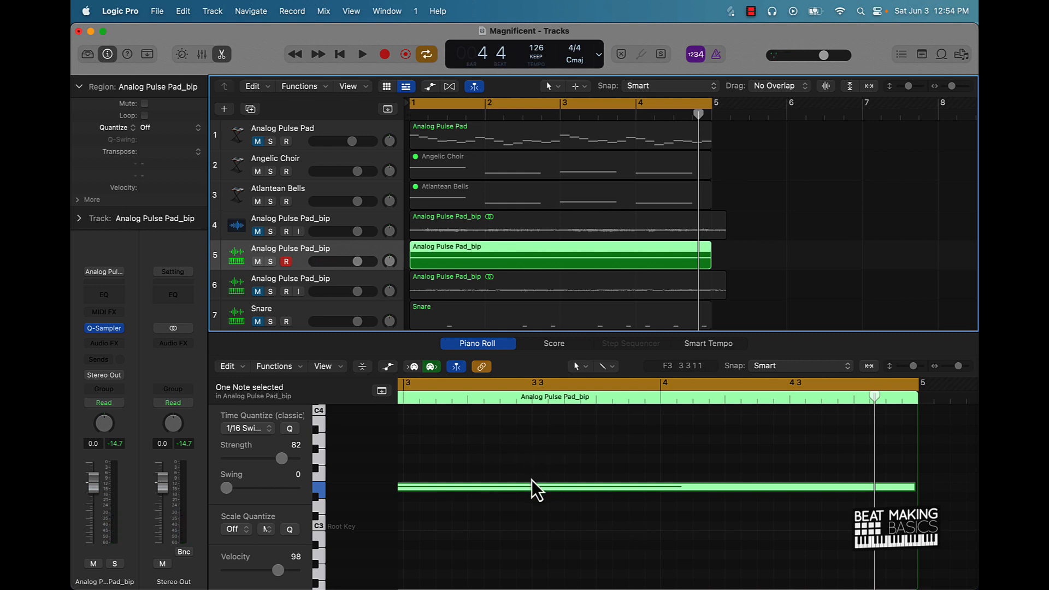
pyautogui.moveTo(552, 495)
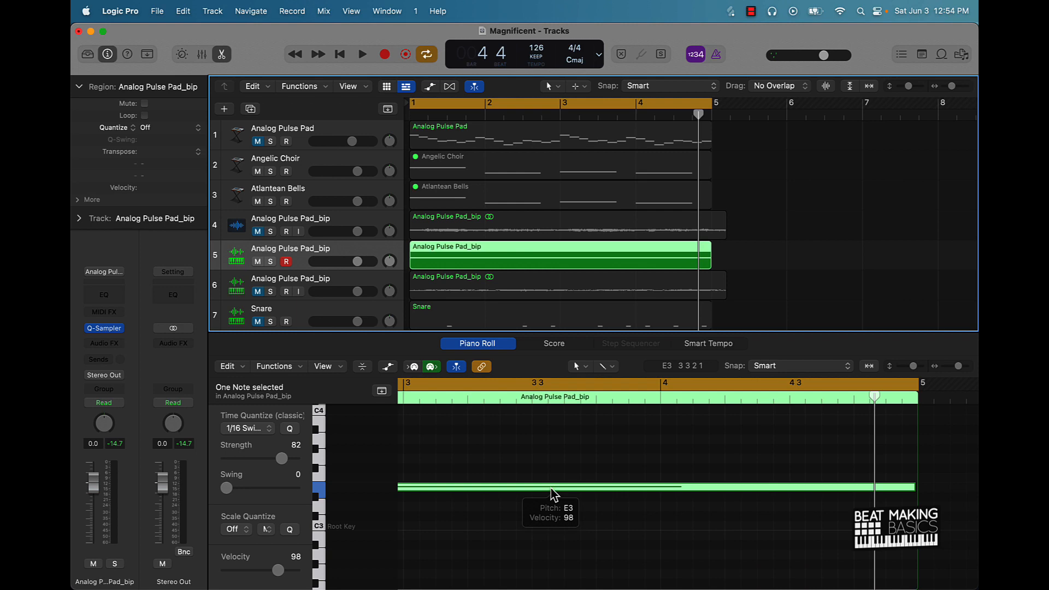
pyautogui.moveTo(358, 262)
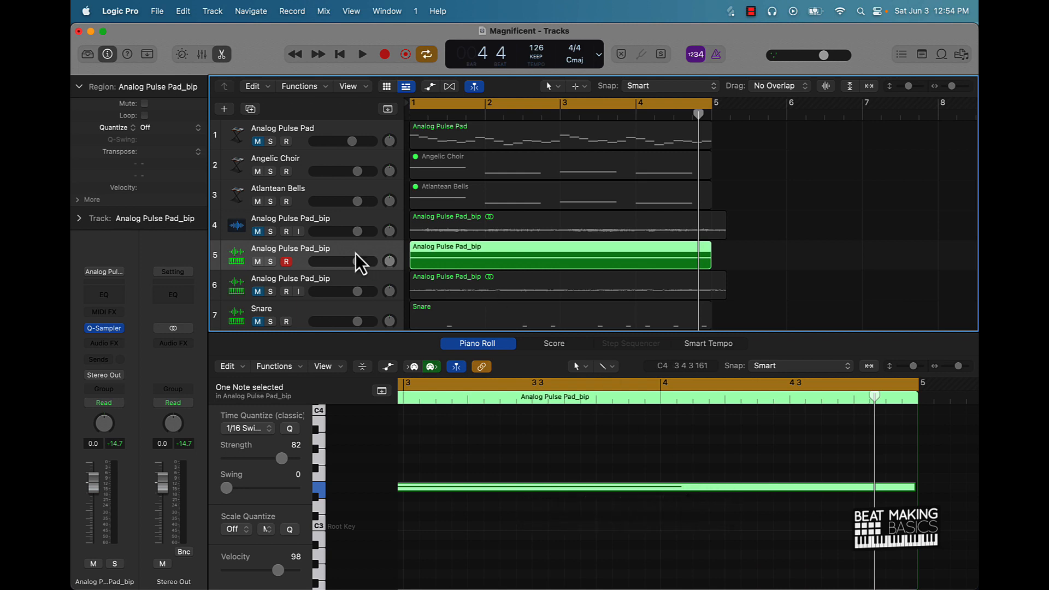
pyautogui.moveTo(264, 272)
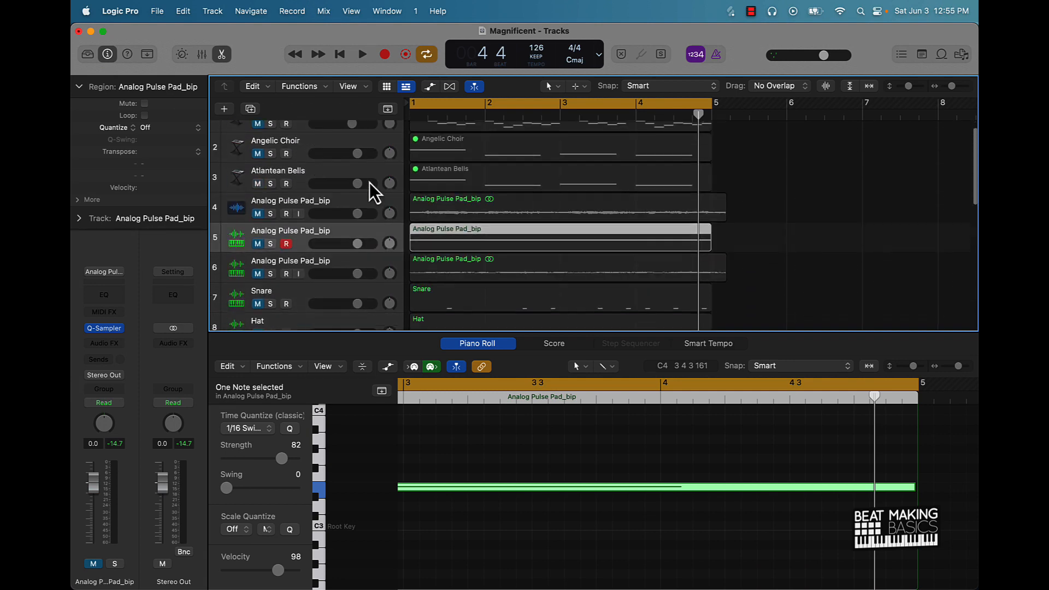
pyautogui.scroll(-3)
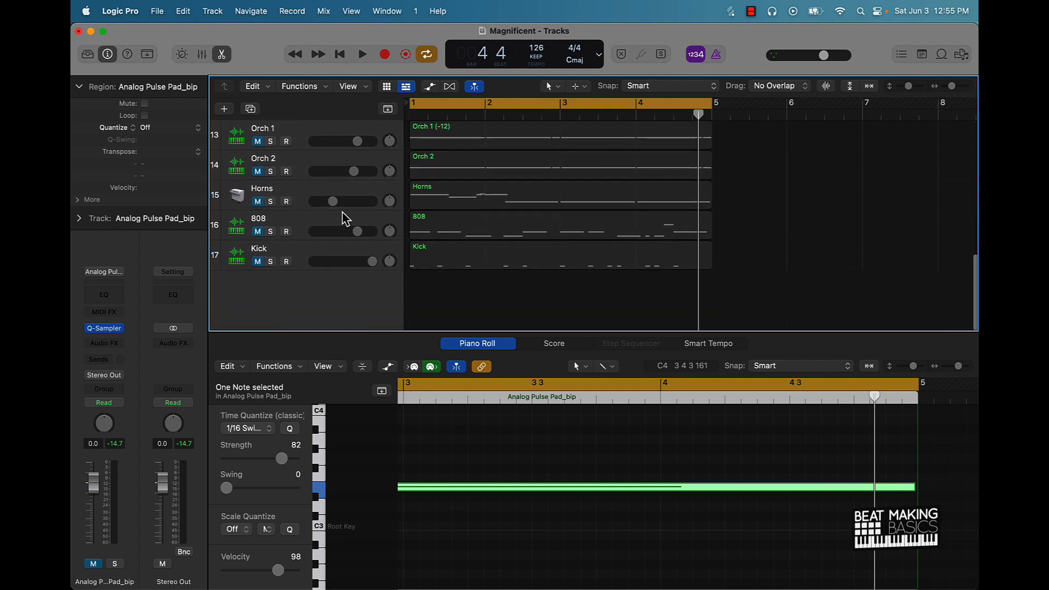
pyautogui.scroll(3)
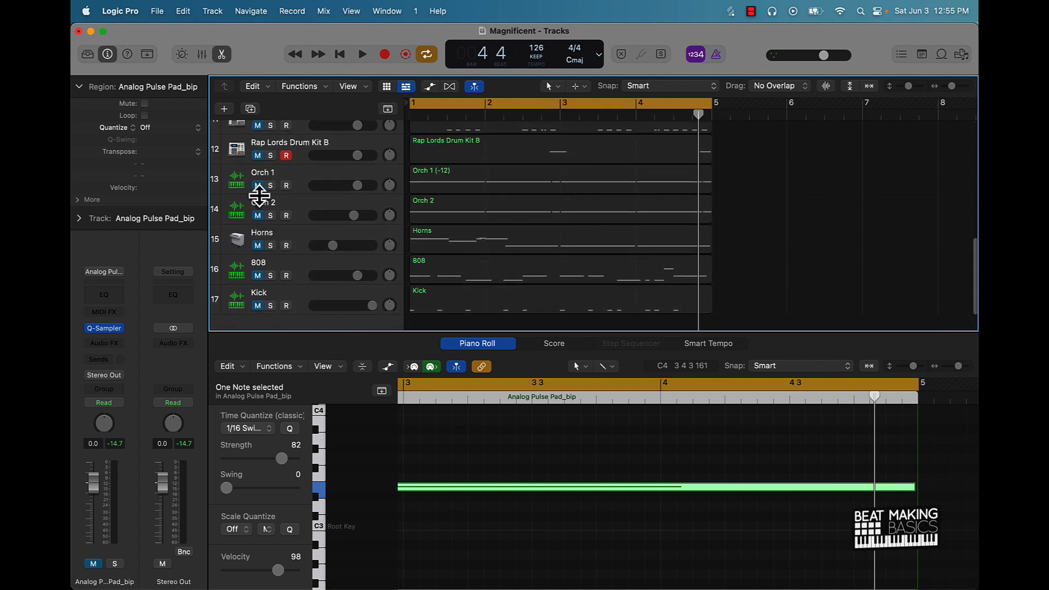
pyautogui.click(362, 55)
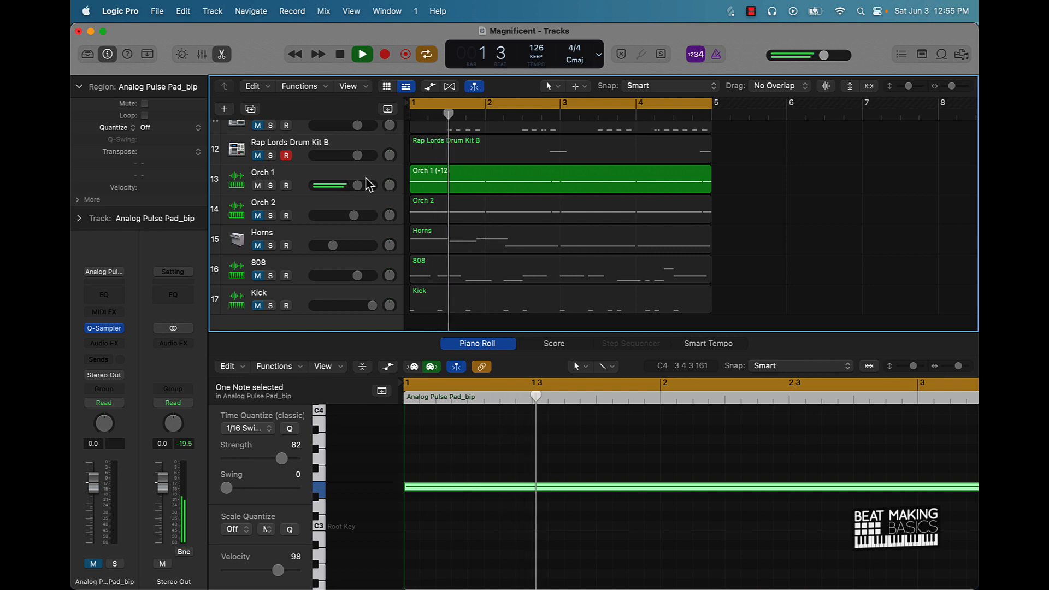
pyautogui.click(559, 178)
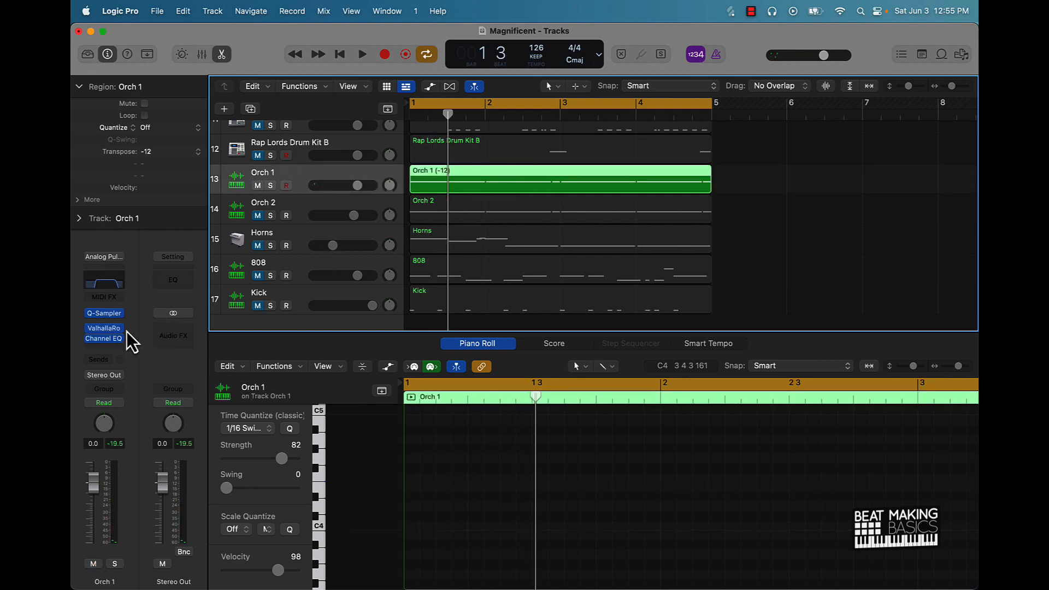
pyautogui.click(104, 312)
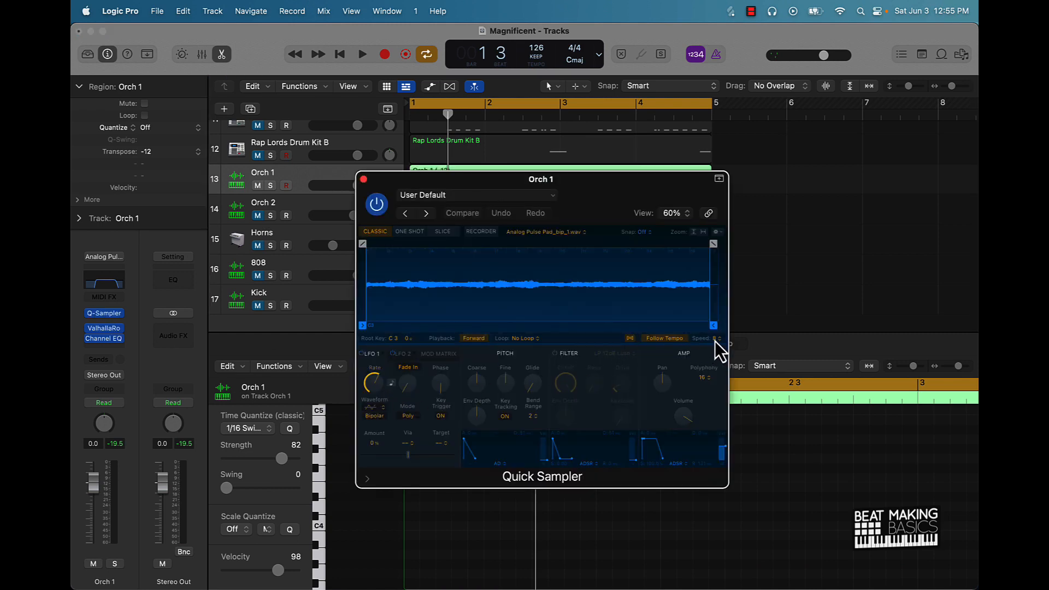
pyautogui.click(362, 55)
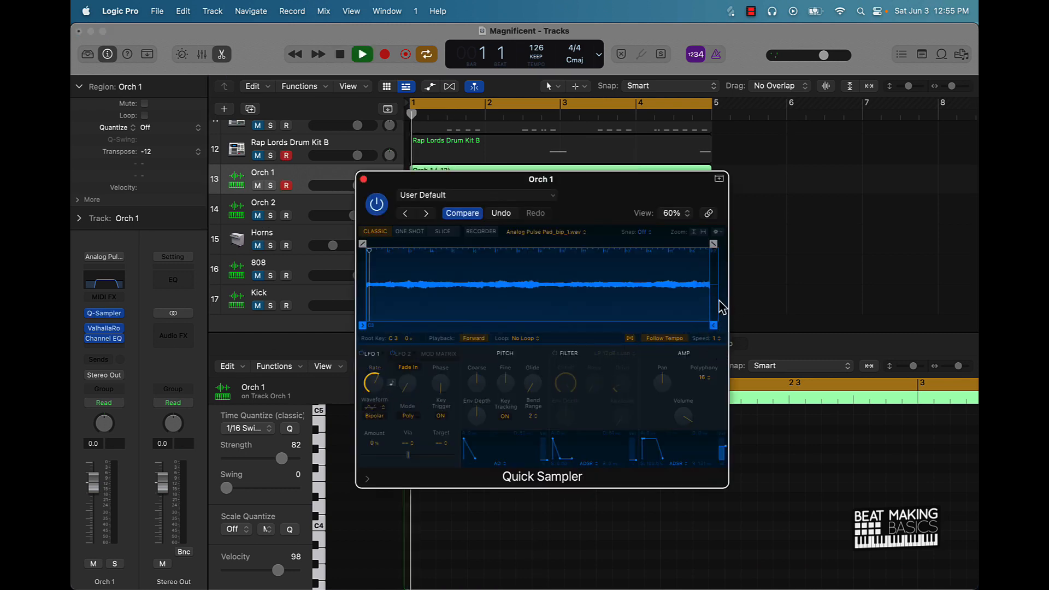
pyautogui.click(362, 55)
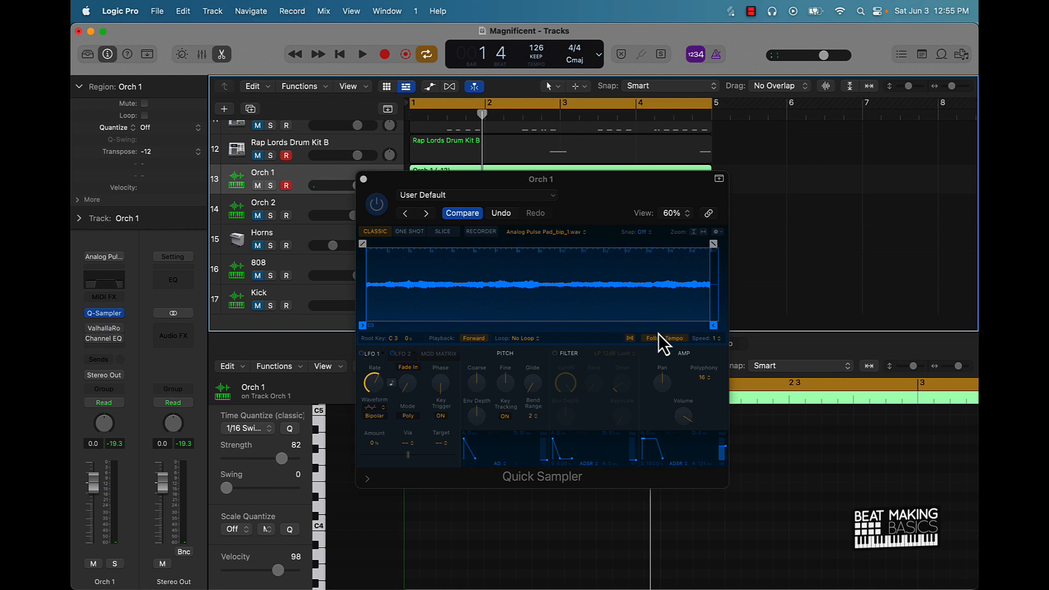
pyautogui.click(362, 55)
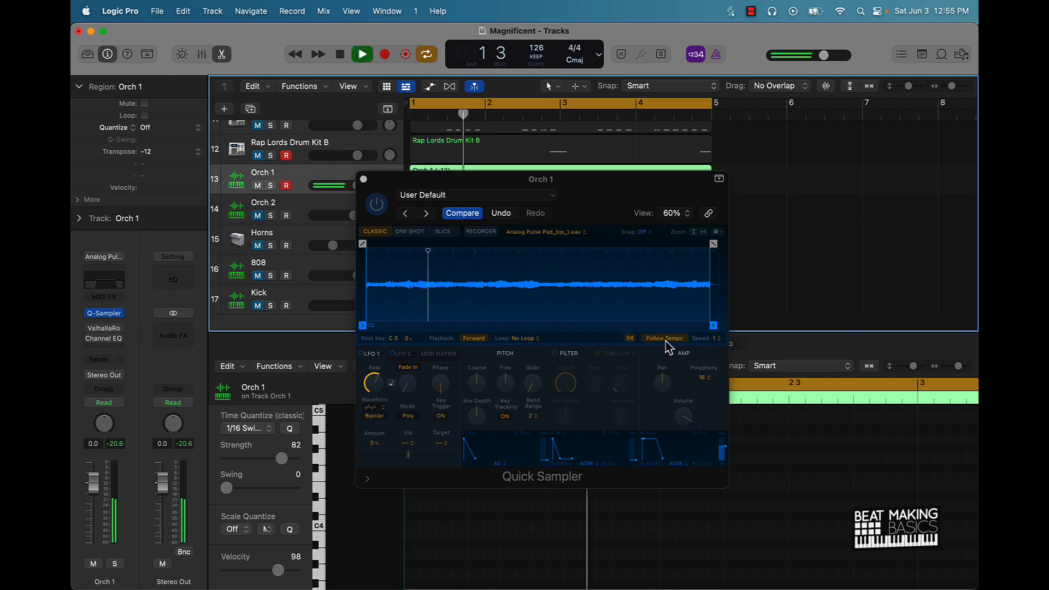
pyautogui.click(362, 55)
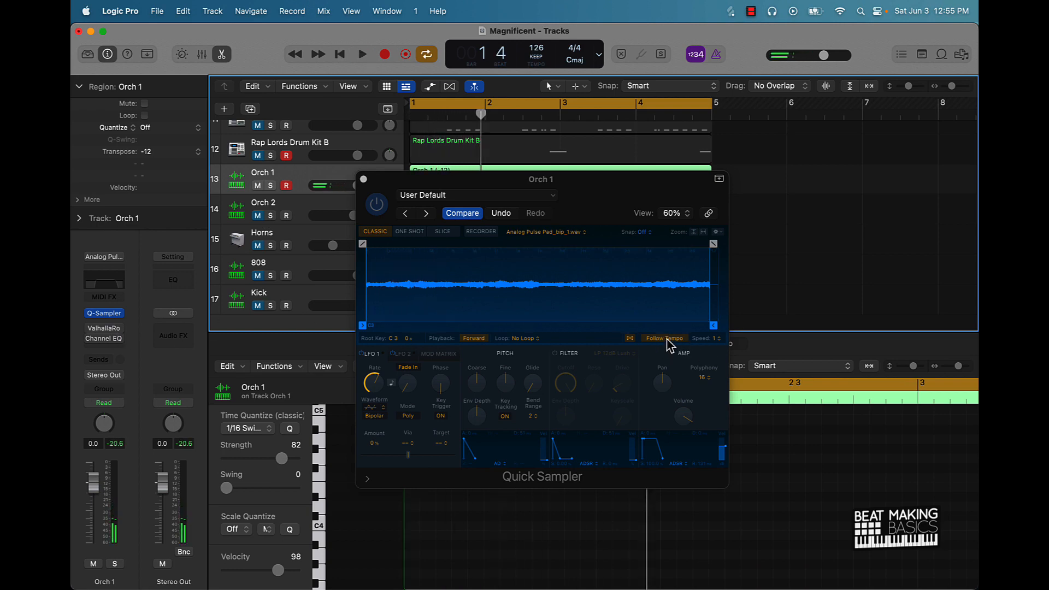
pyautogui.click(362, 55)
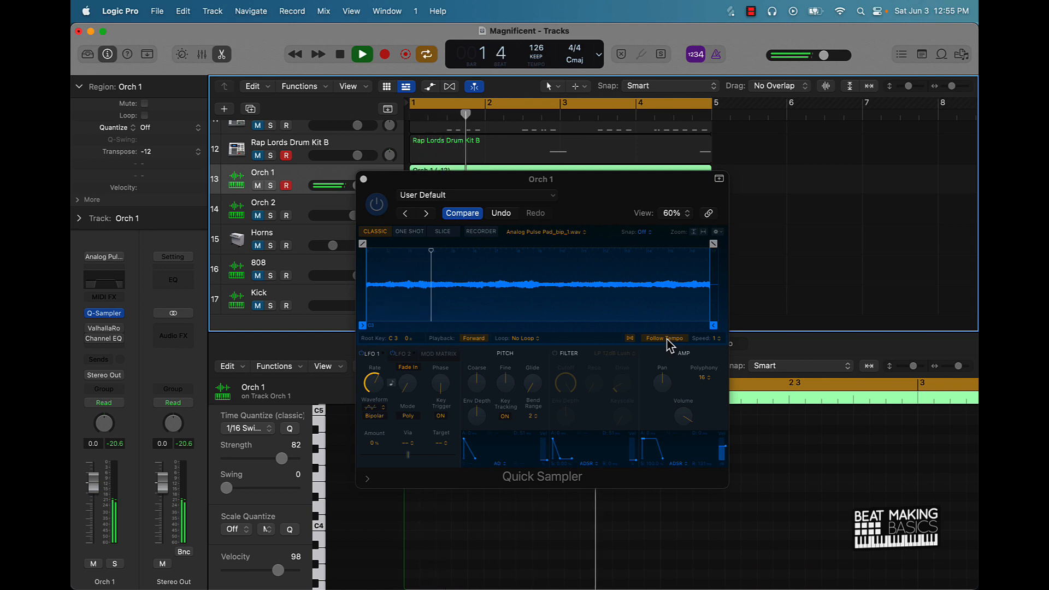
pyautogui.click(362, 54)
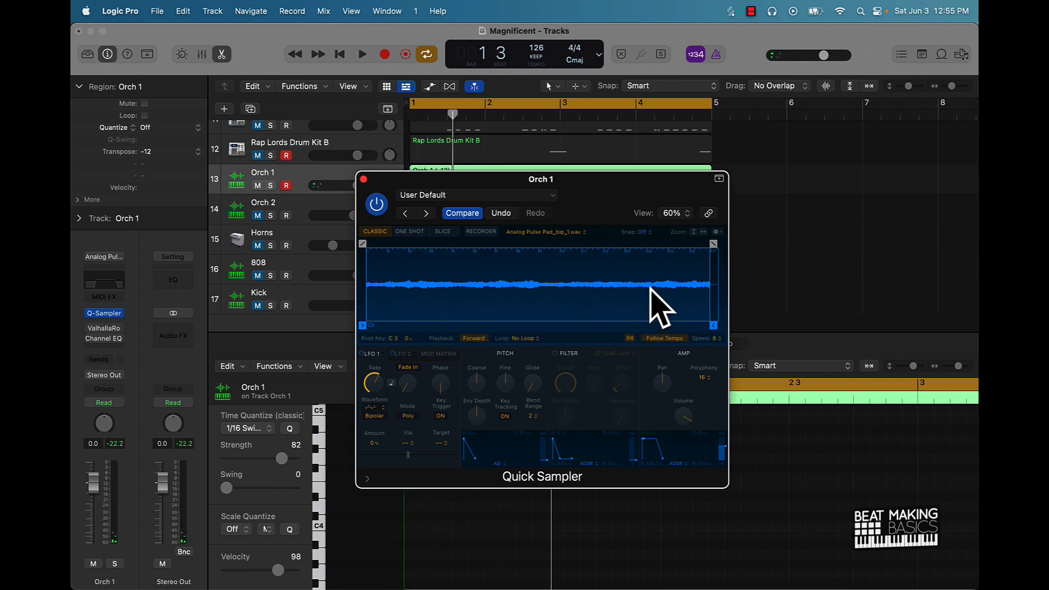
pyautogui.click(361, 55)
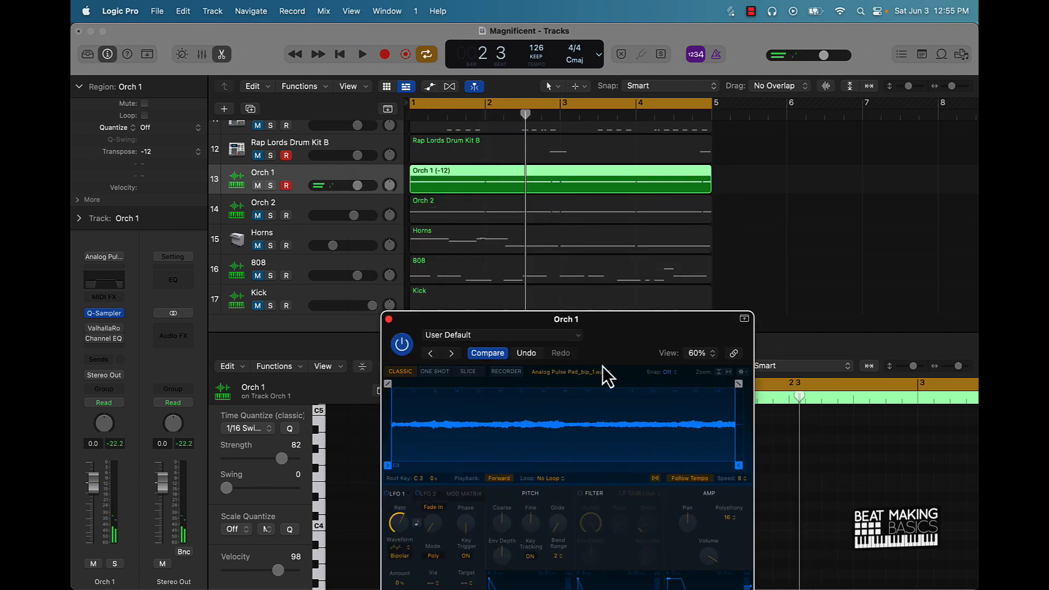
pyautogui.click(362, 55)
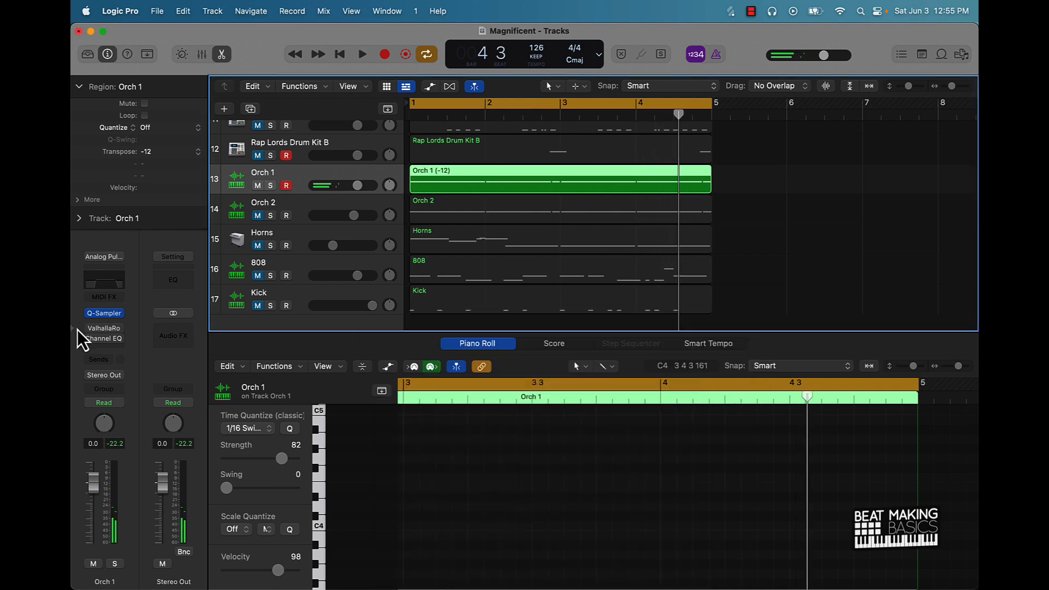
pyautogui.click(104, 328)
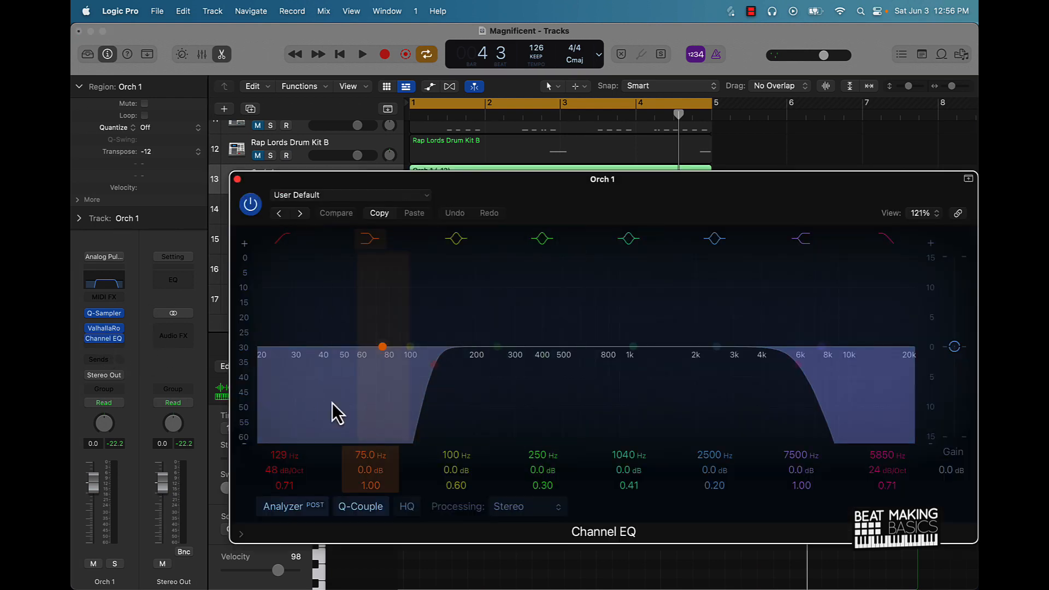
pyautogui.click(716, 347)
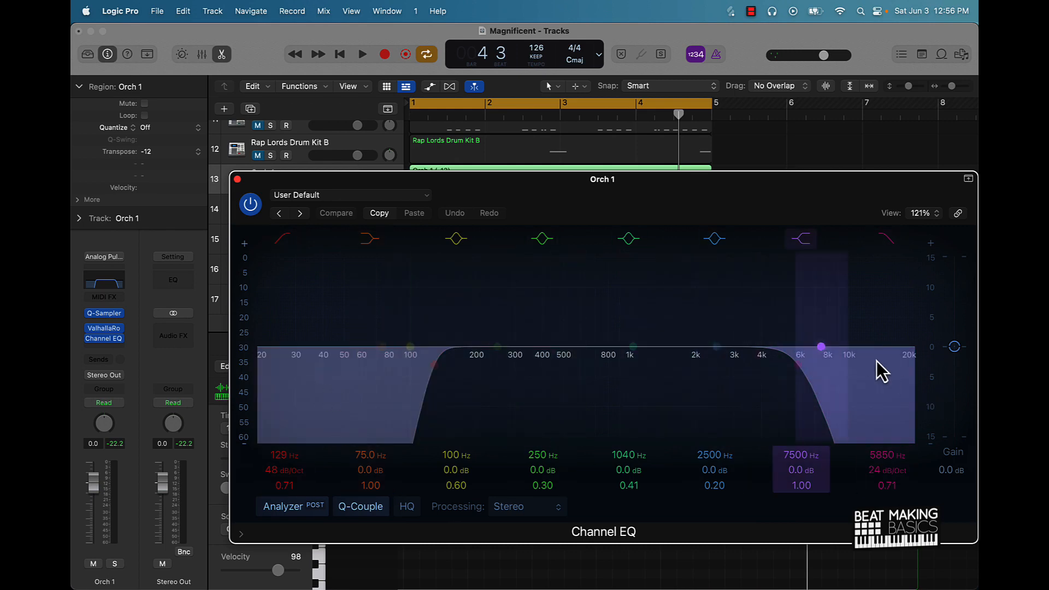
pyautogui.click(104, 329)
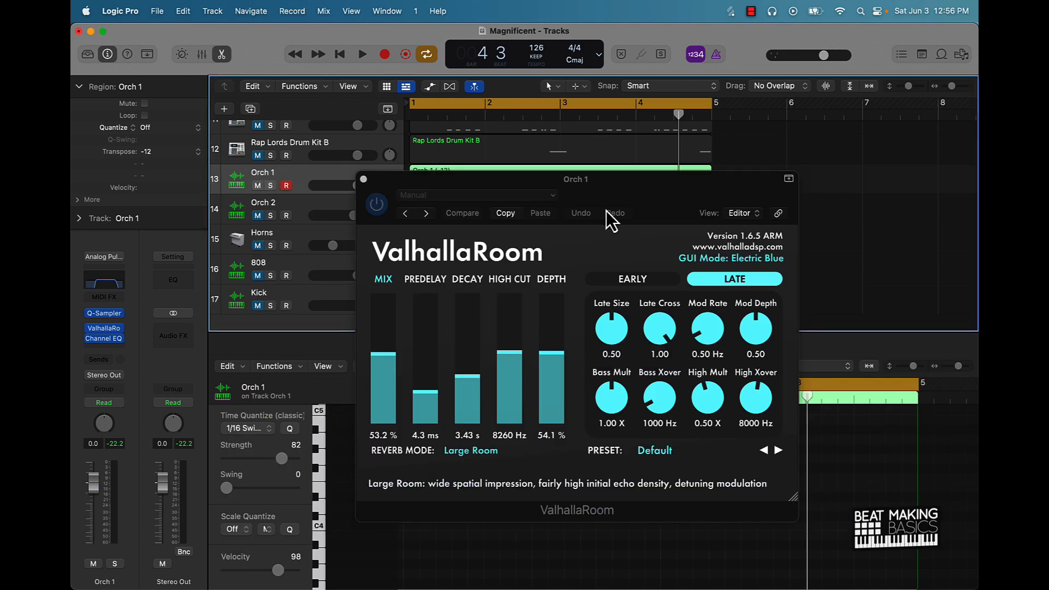
pyautogui.click(362, 55)
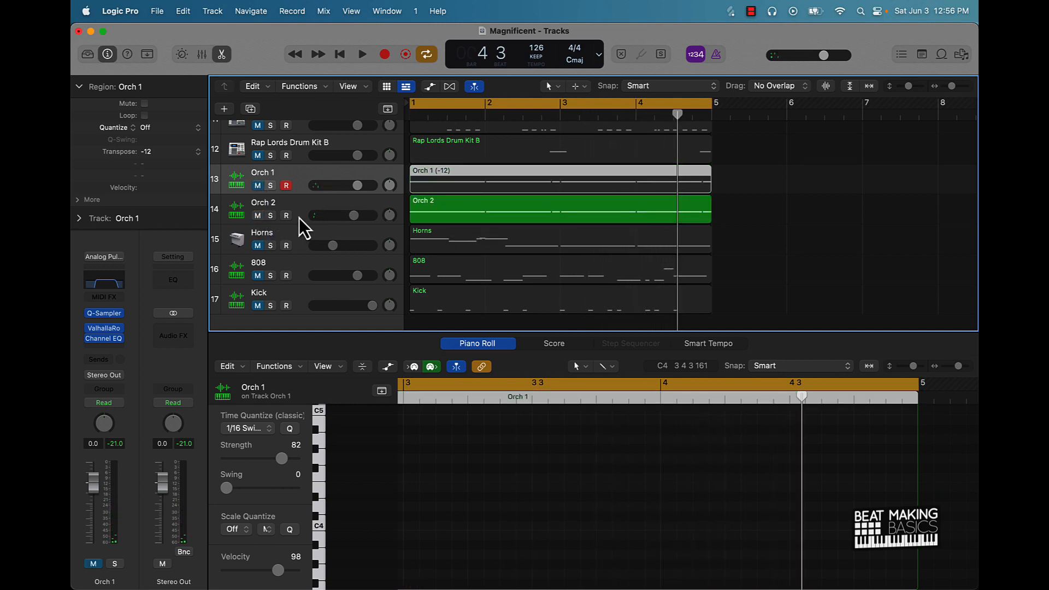
pyautogui.click(361, 55)
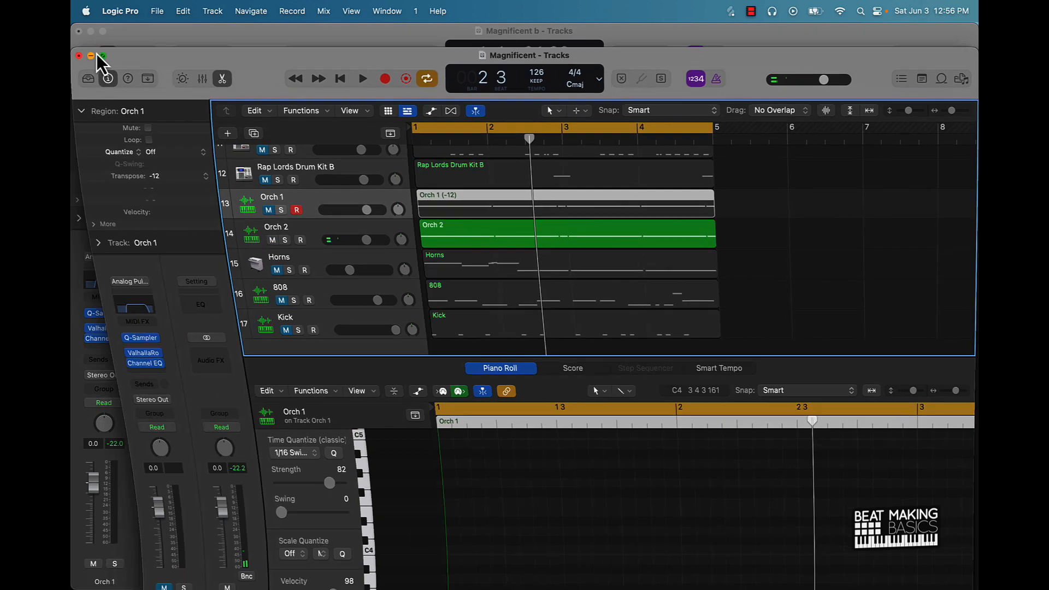
# - Switch to the Magnificent b window, select the Horns track and close its Vintage Mellotron window
pyautogui.click(102, 56)
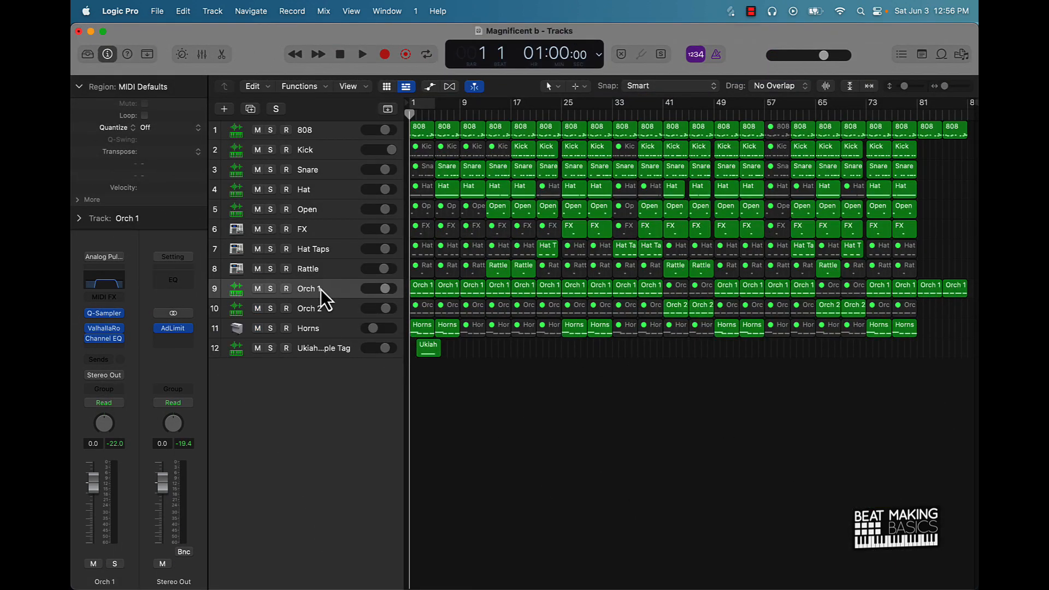
pyautogui.moveTo(405, 306)
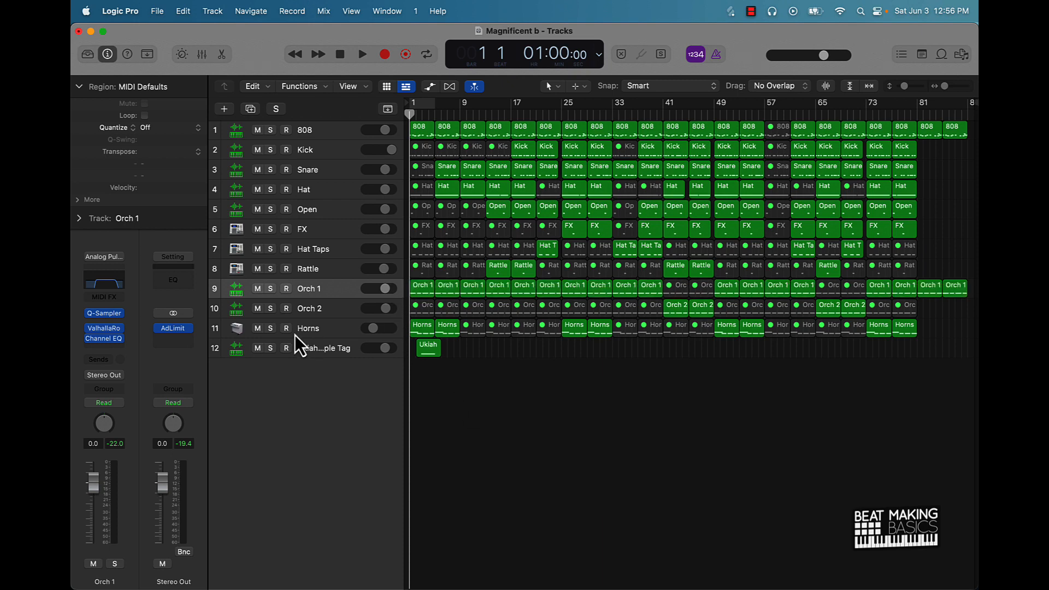
pyautogui.click(308, 328)
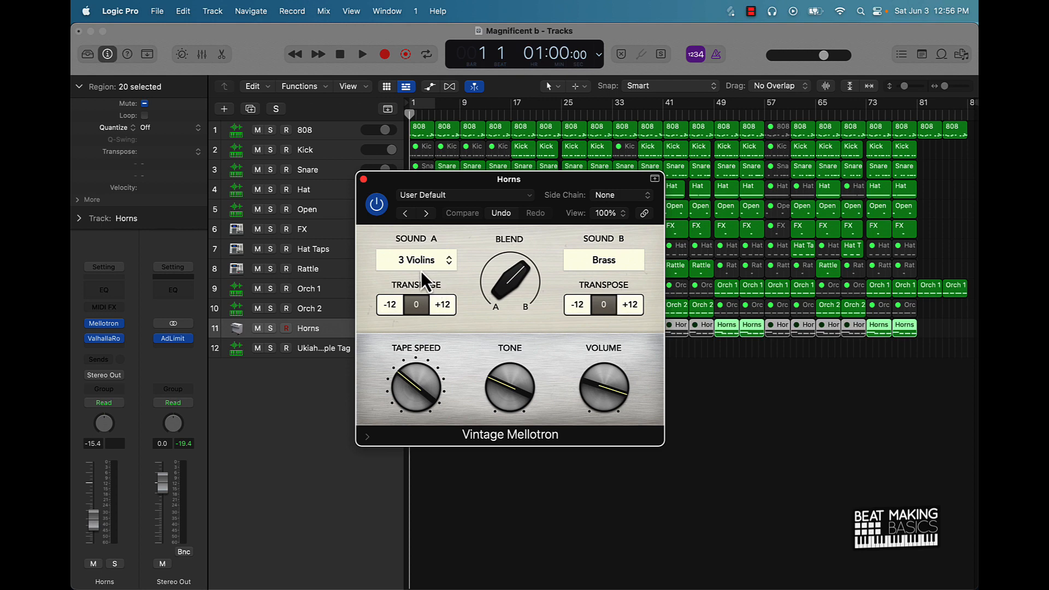
pyautogui.moveTo(531, 462)
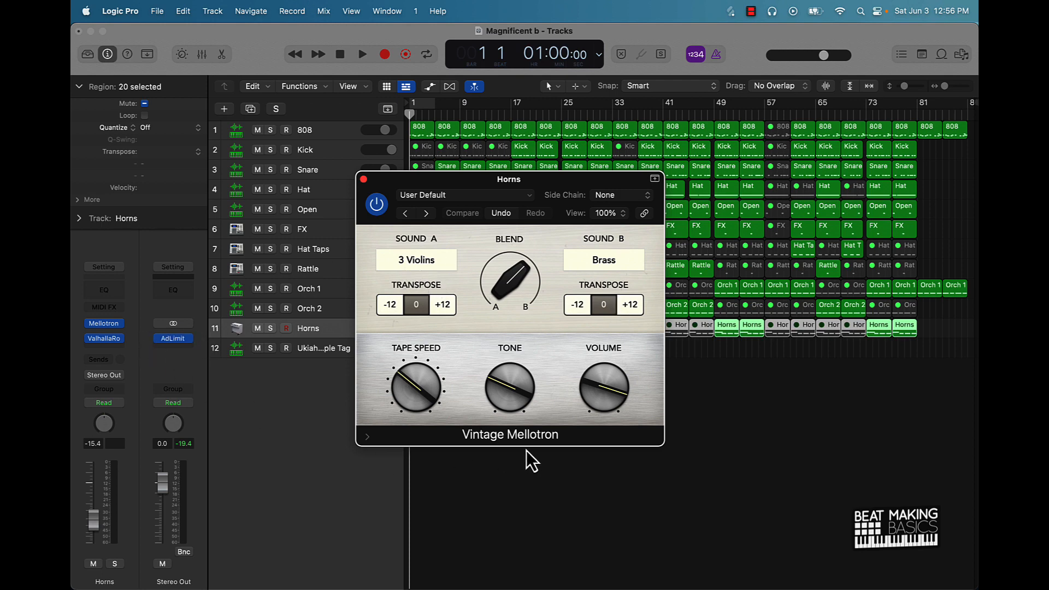
pyautogui.moveTo(459, 369)
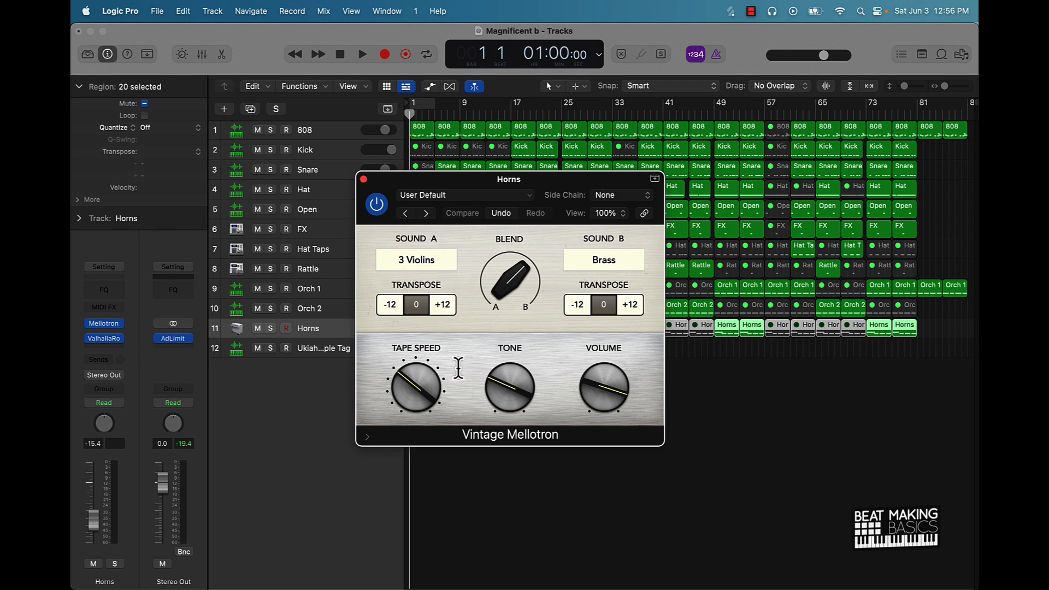
pyautogui.moveTo(610, 280)
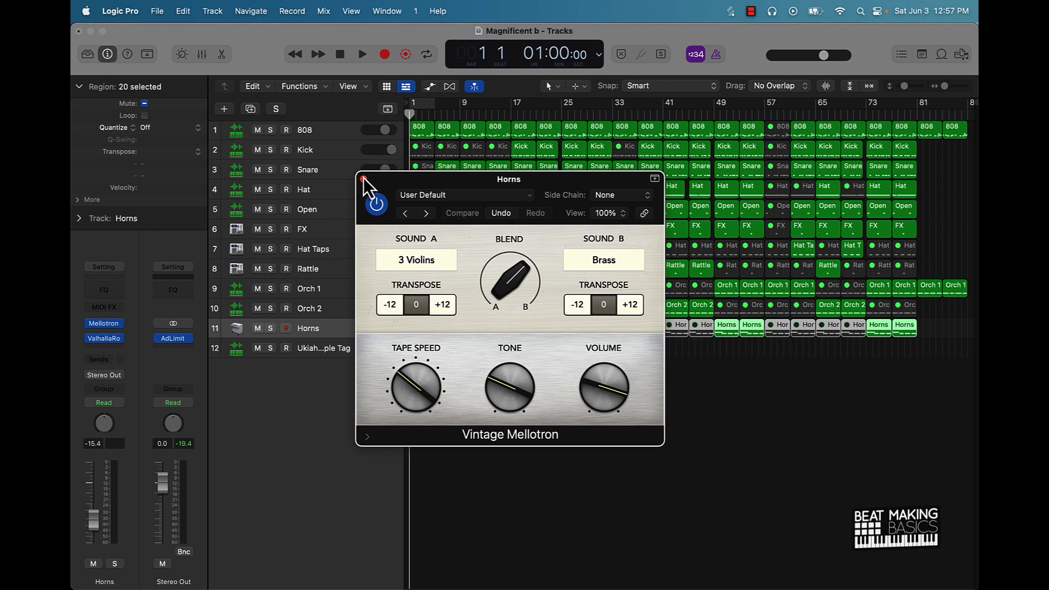
pyautogui.click(361, 180)
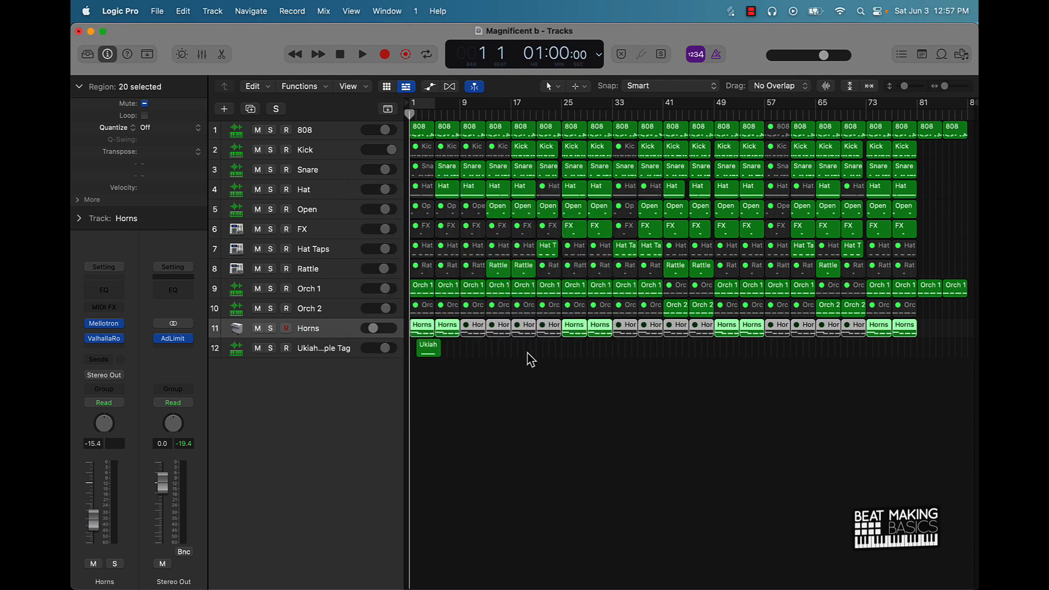
# - Play the arrangement with Horns briefly soloed, then unsolo it
pyautogui.click(362, 55)
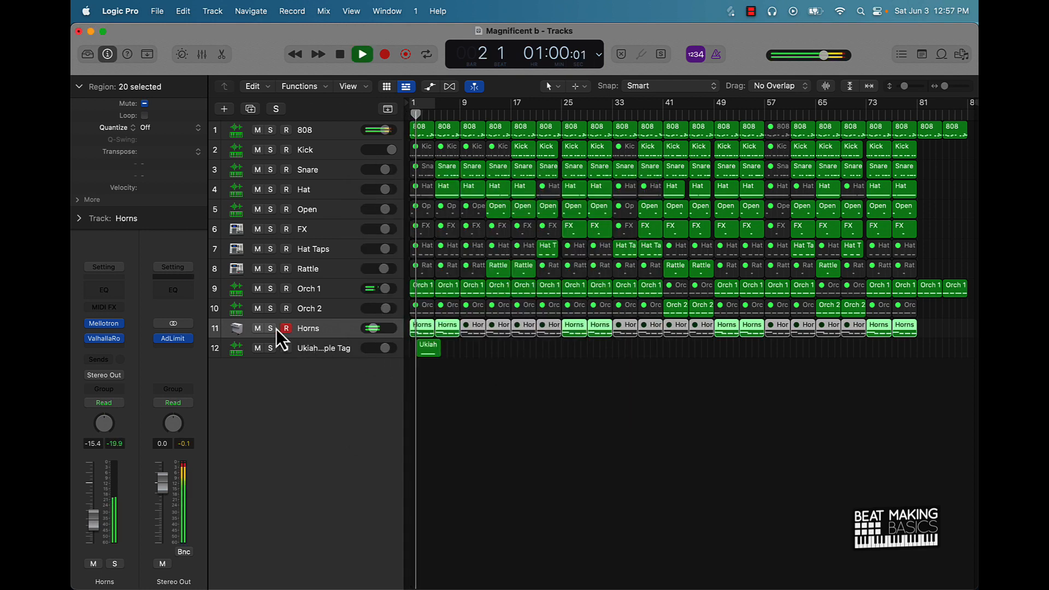
pyautogui.click(270, 328)
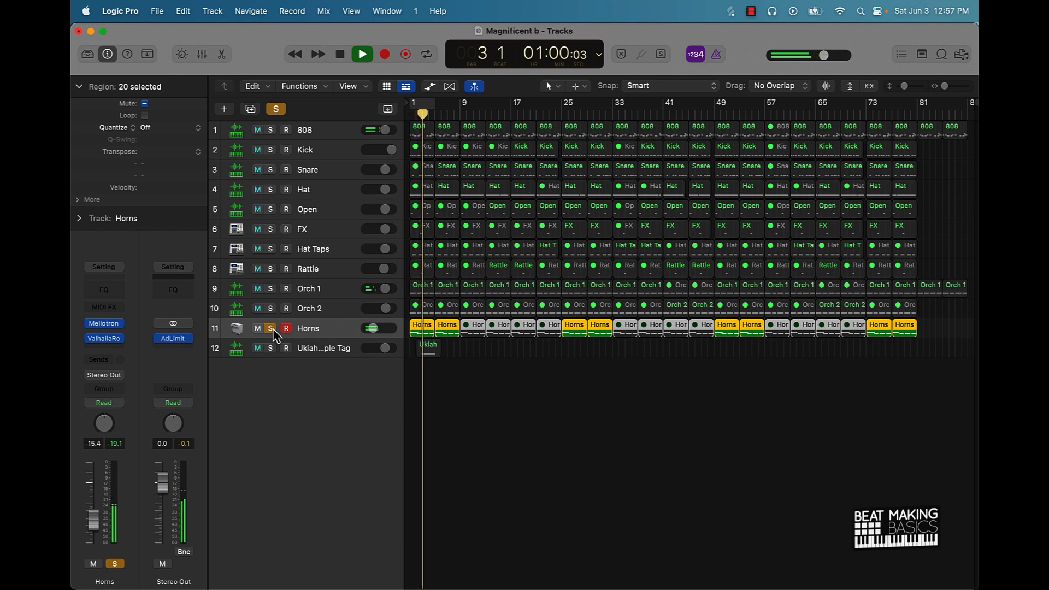
pyautogui.click(362, 55)
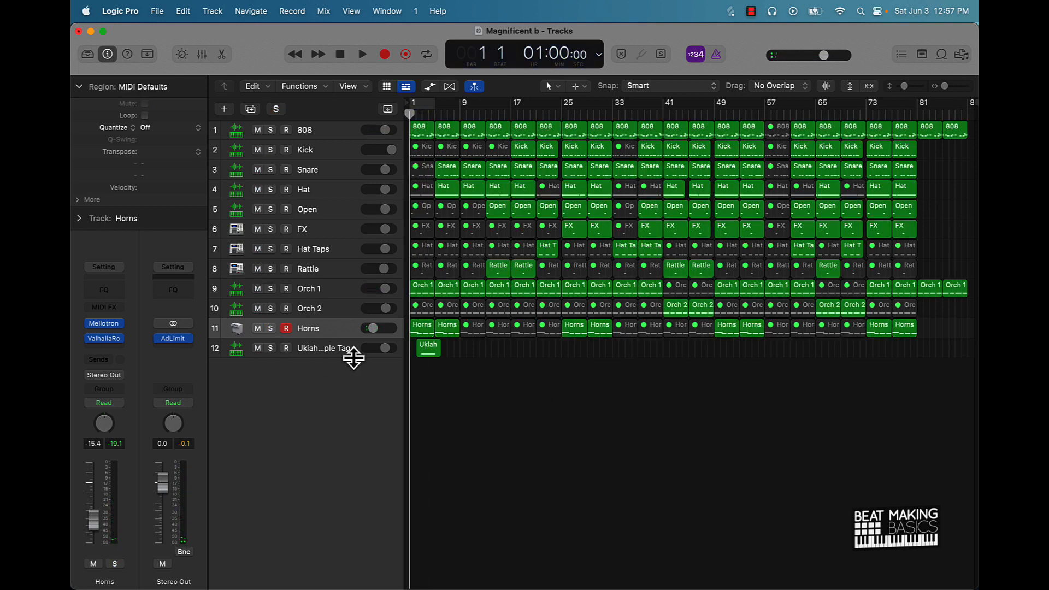
# - Solo the Snare track during playback and select a Snare region to show its notes in the piano roll
pyautogui.click(305, 130)
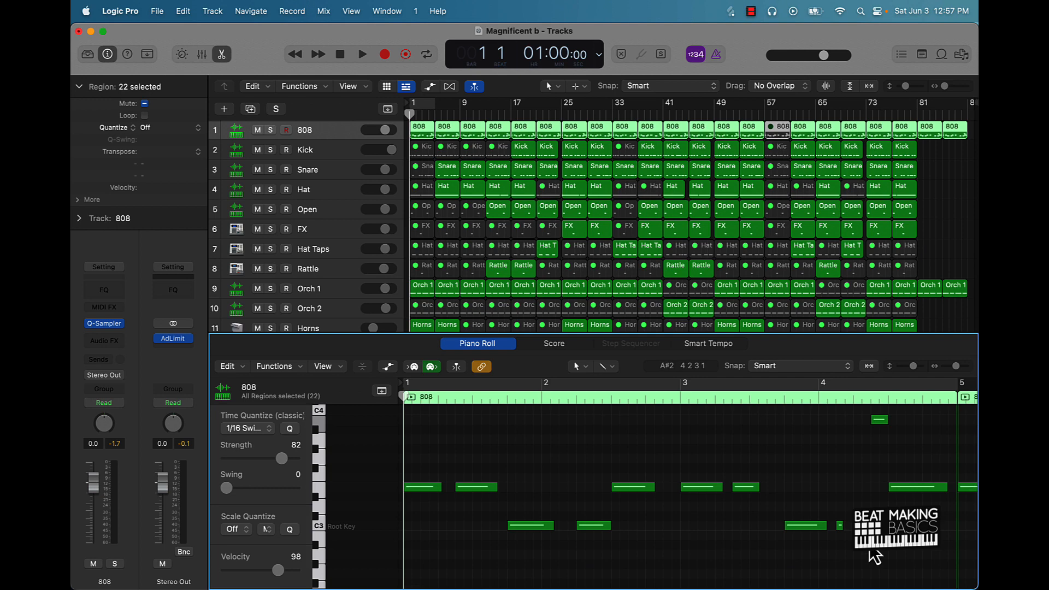
pyautogui.click(362, 55)
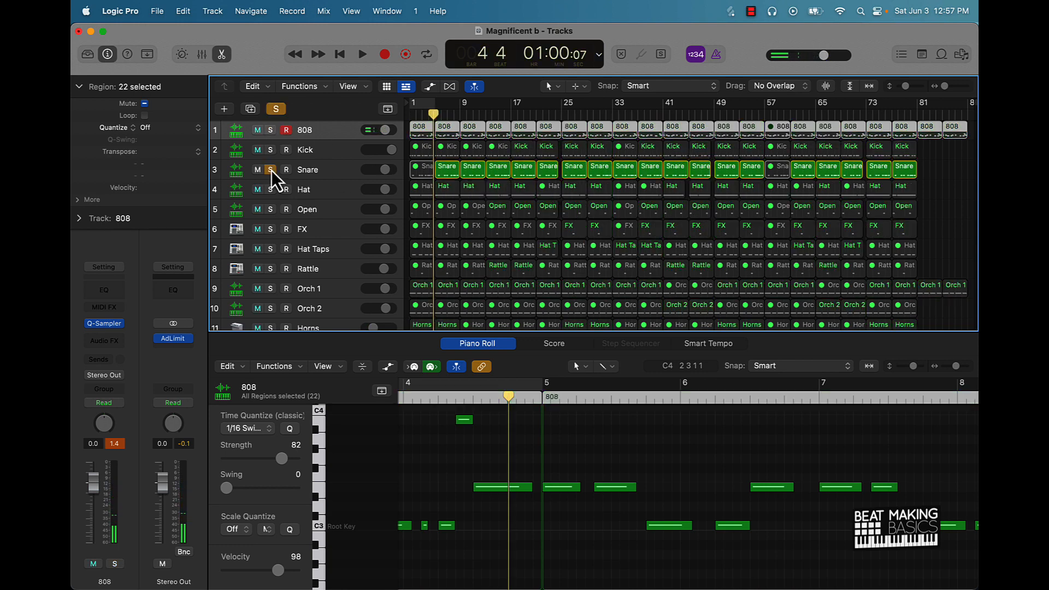
pyautogui.click(362, 55)
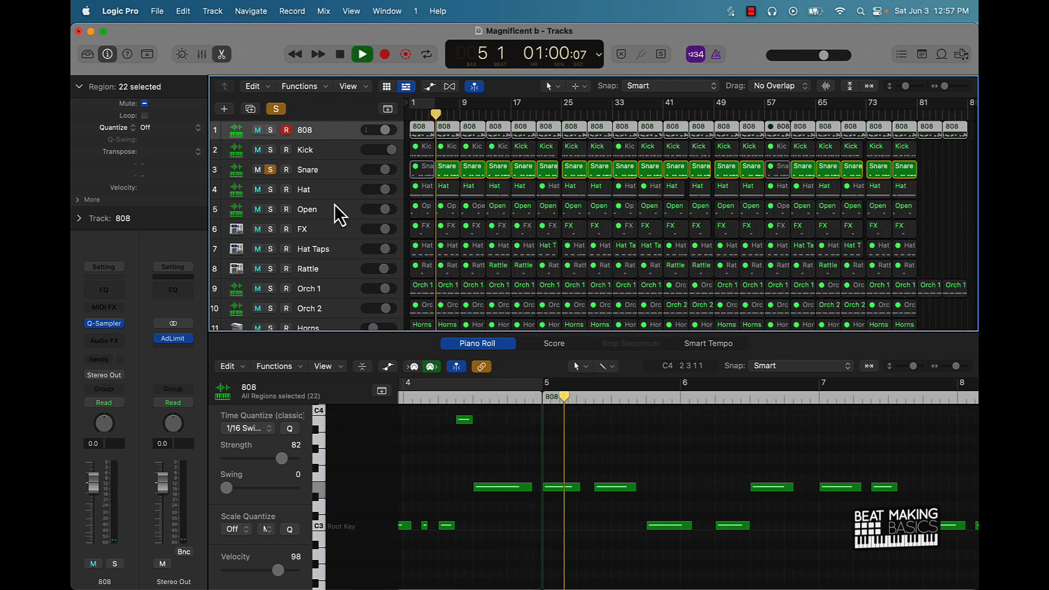
pyautogui.click(446, 166)
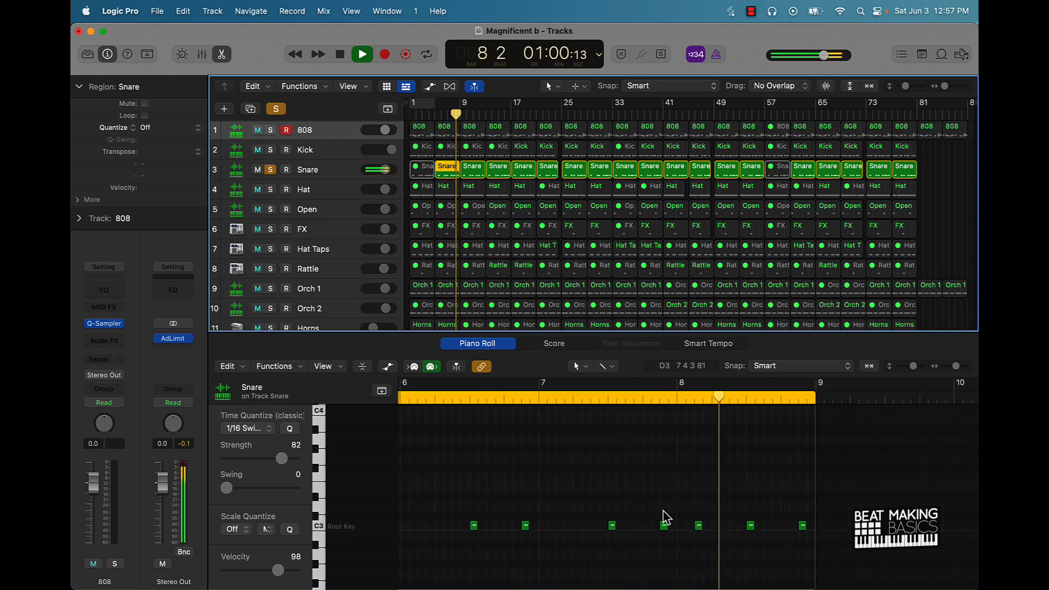
# - Convert the Snare region to a pattern region and keep its length at 64 steps
pyautogui.rightClick(447, 166)
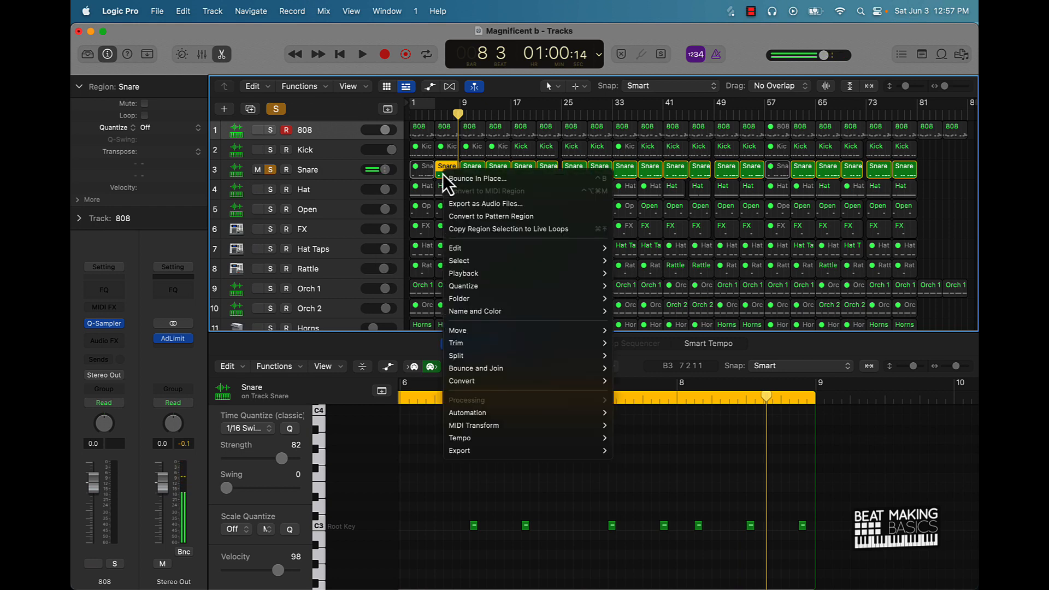
pyautogui.moveTo(511, 224)
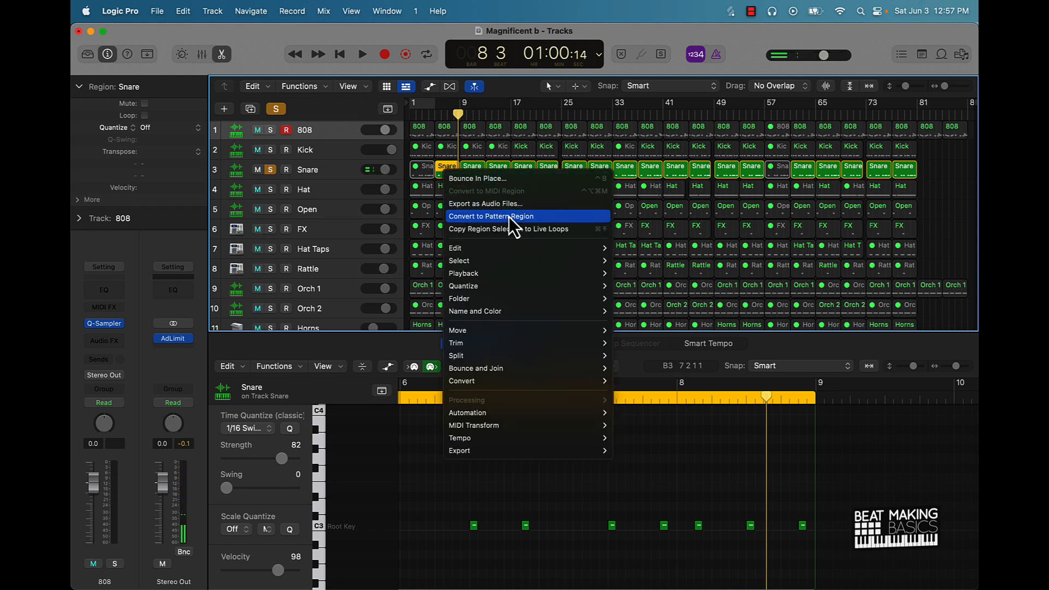
pyautogui.click(492, 217)
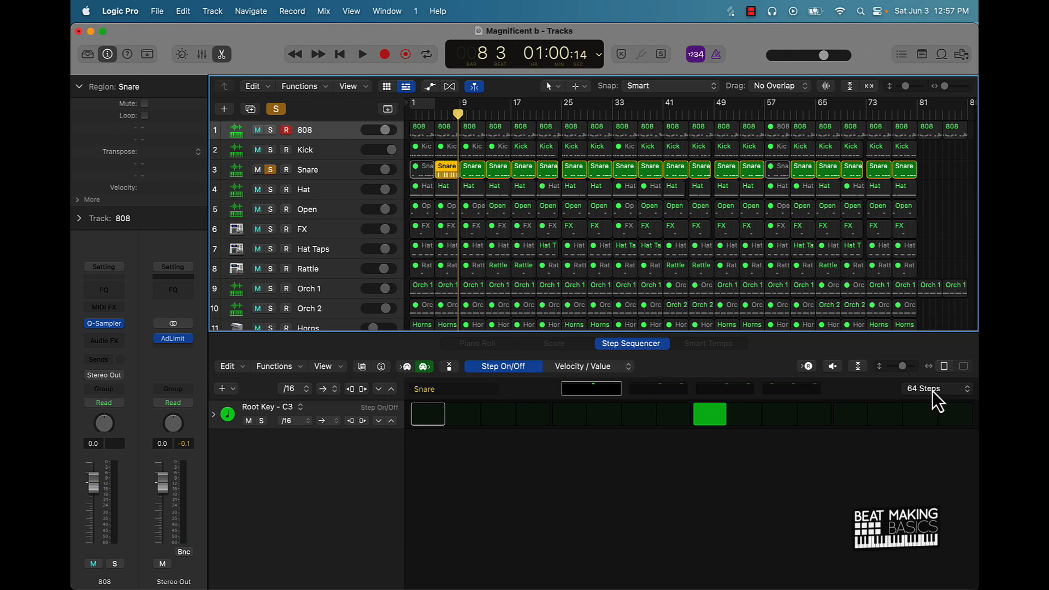
pyautogui.click(932, 388)
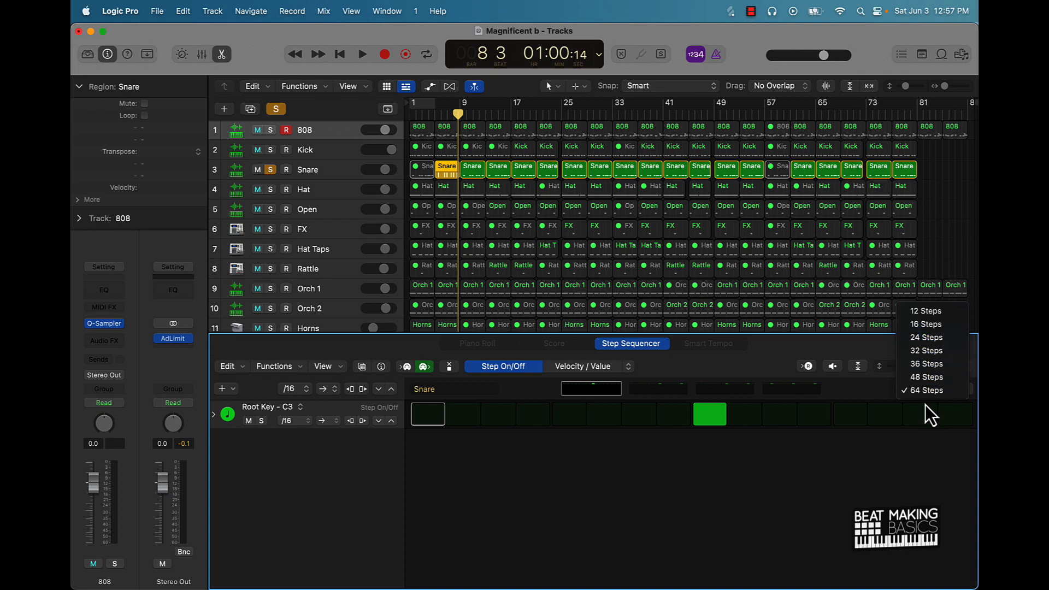
pyautogui.click(925, 390)
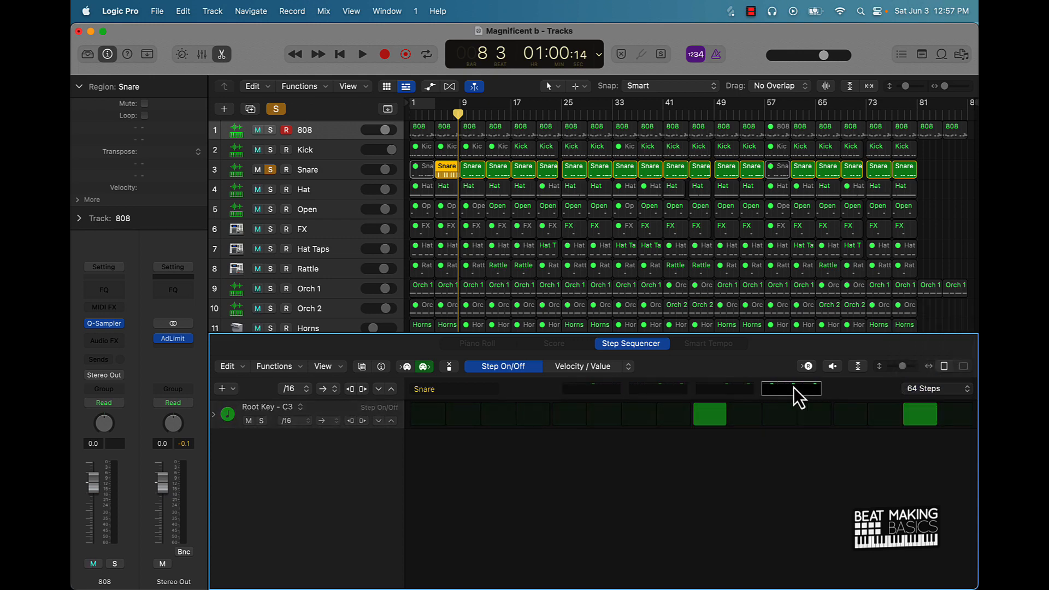
# - Convert the snare pattern back to notes, then solo Hat and select a Hat region to see its notes
pyautogui.rightClick(447, 169)
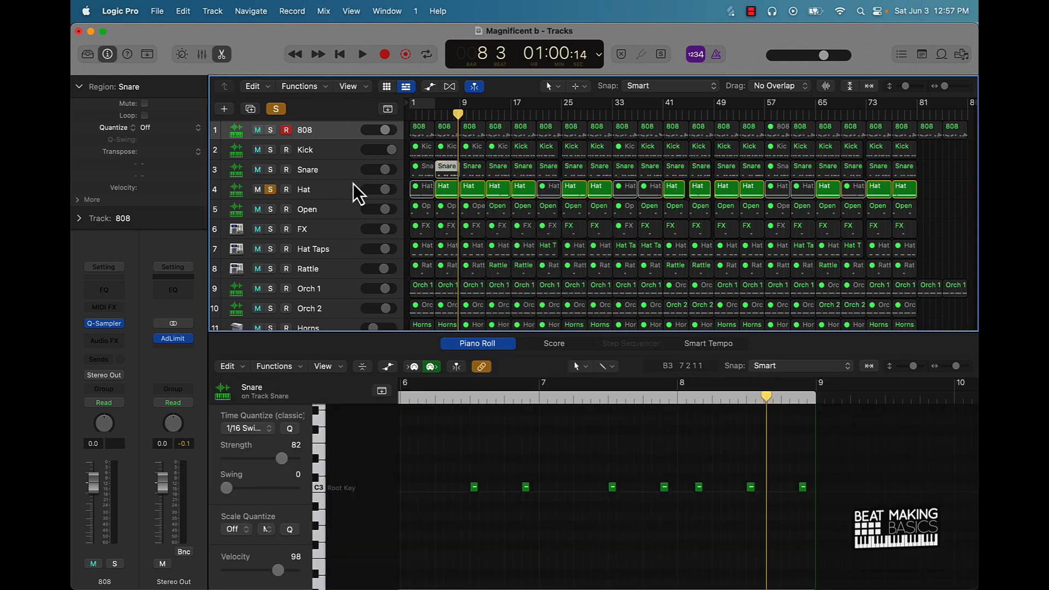
pyautogui.click(362, 55)
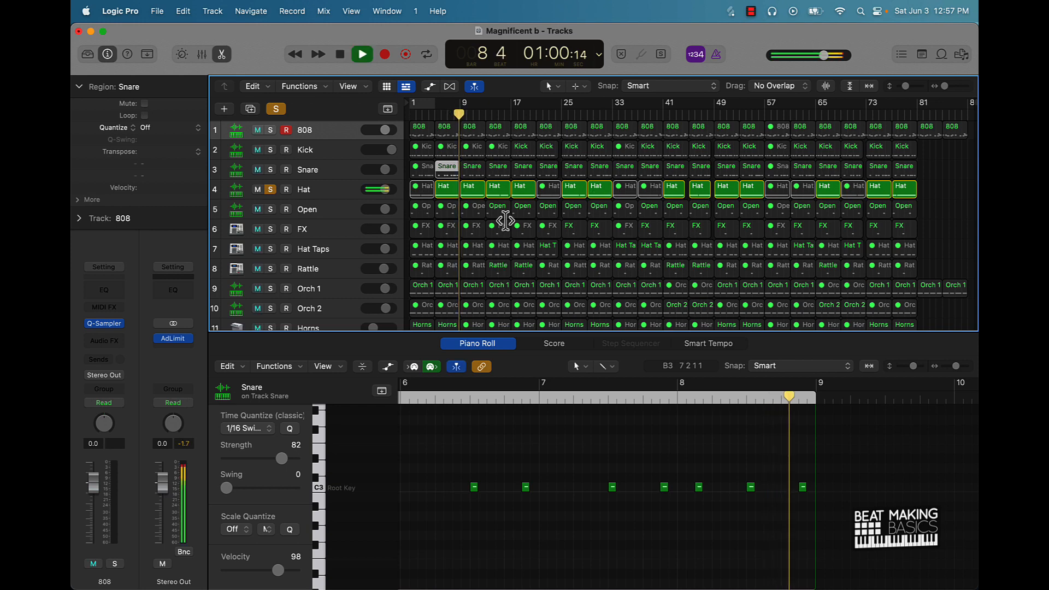
pyautogui.click(472, 185)
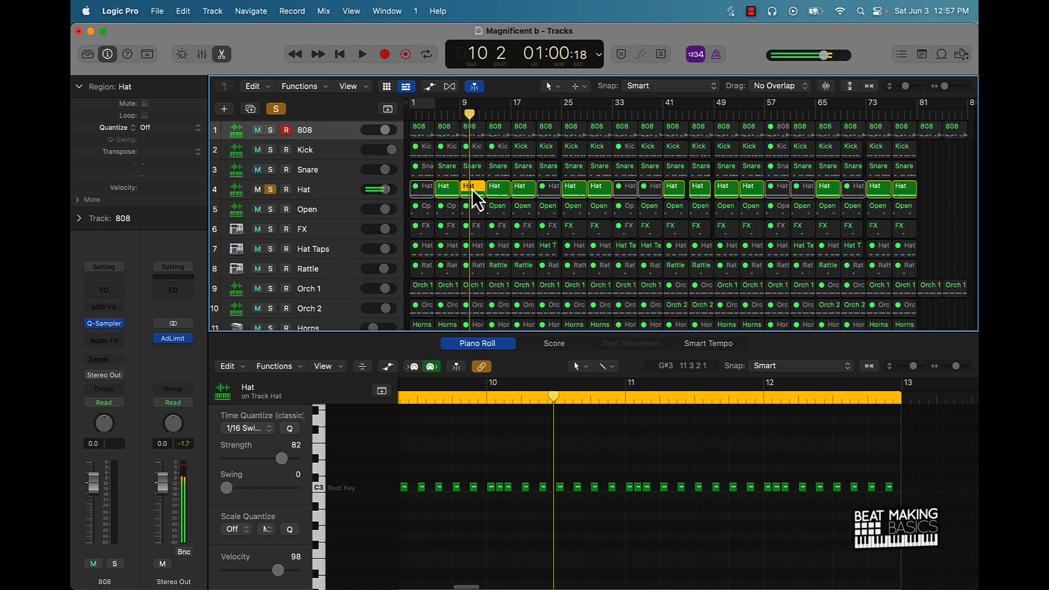
# - Convert the Hat region to a 16-step pattern region, then return it to notes and solo Hat Taps
pyautogui.rightClick(472, 187)
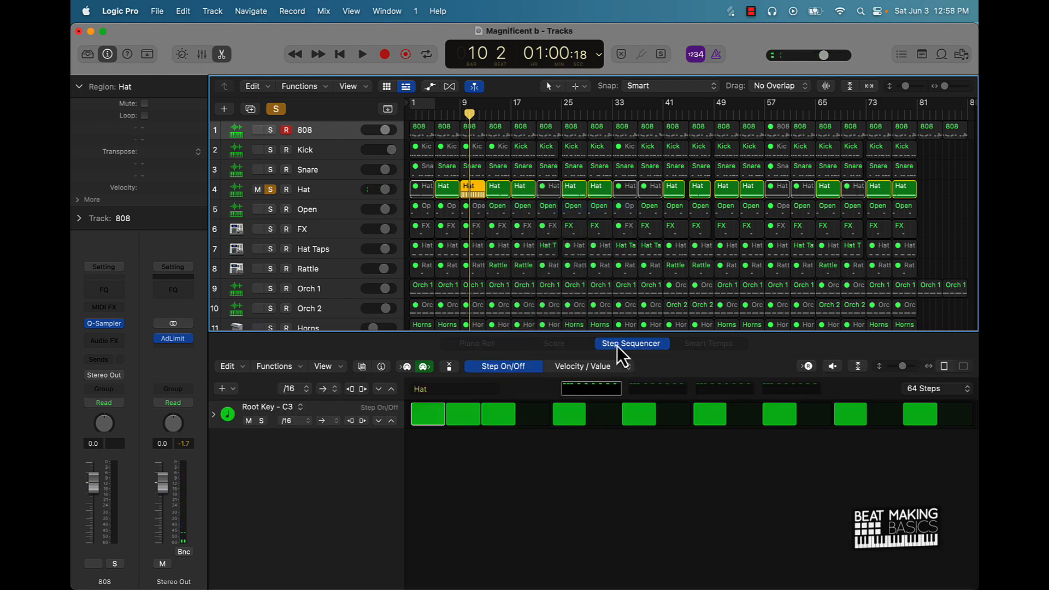
pyautogui.click(937, 388)
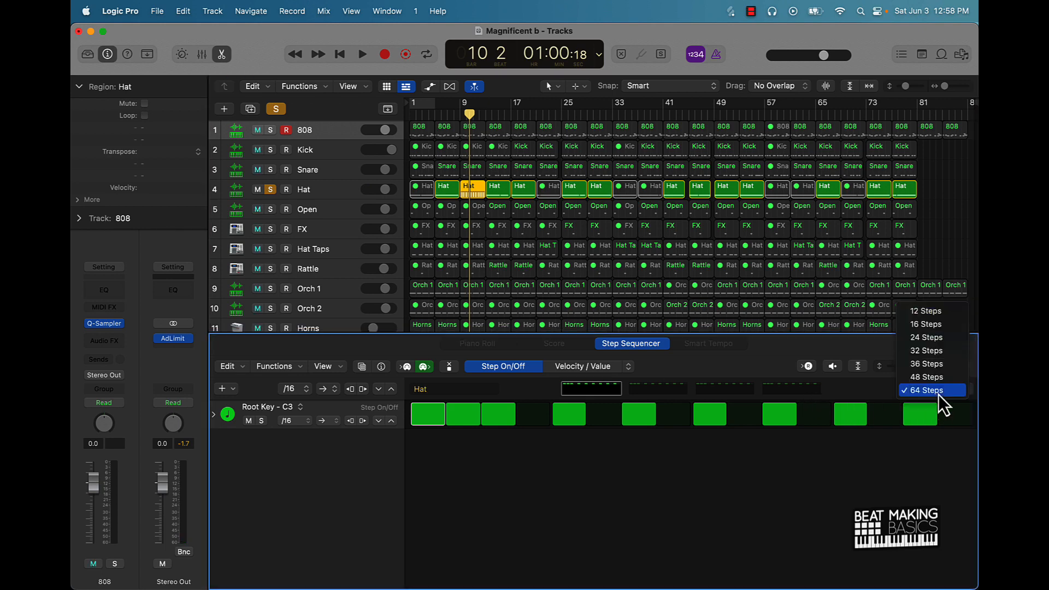
pyautogui.click(926, 324)
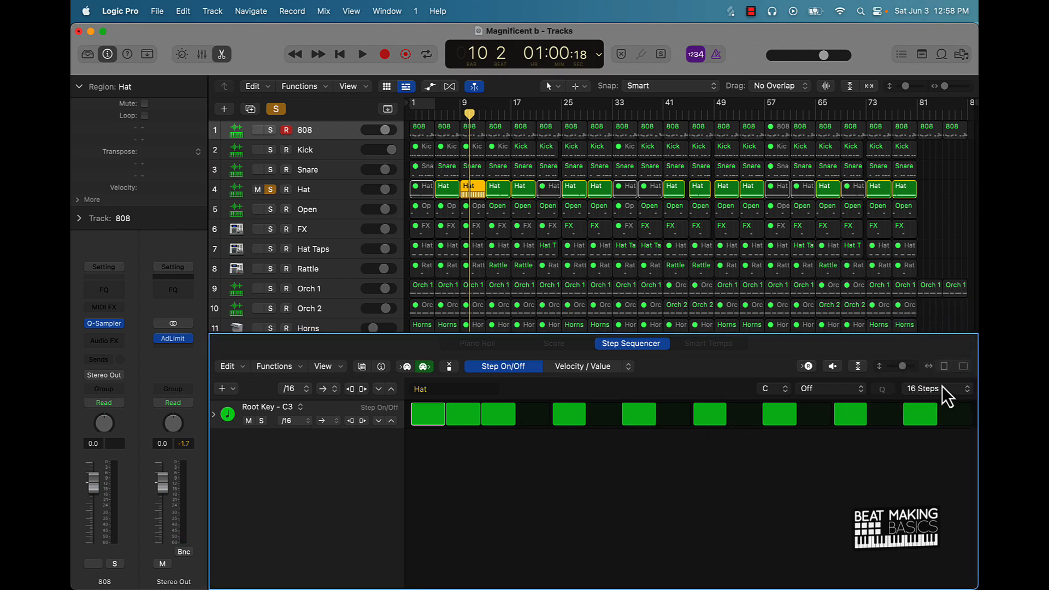
pyautogui.click(930, 389)
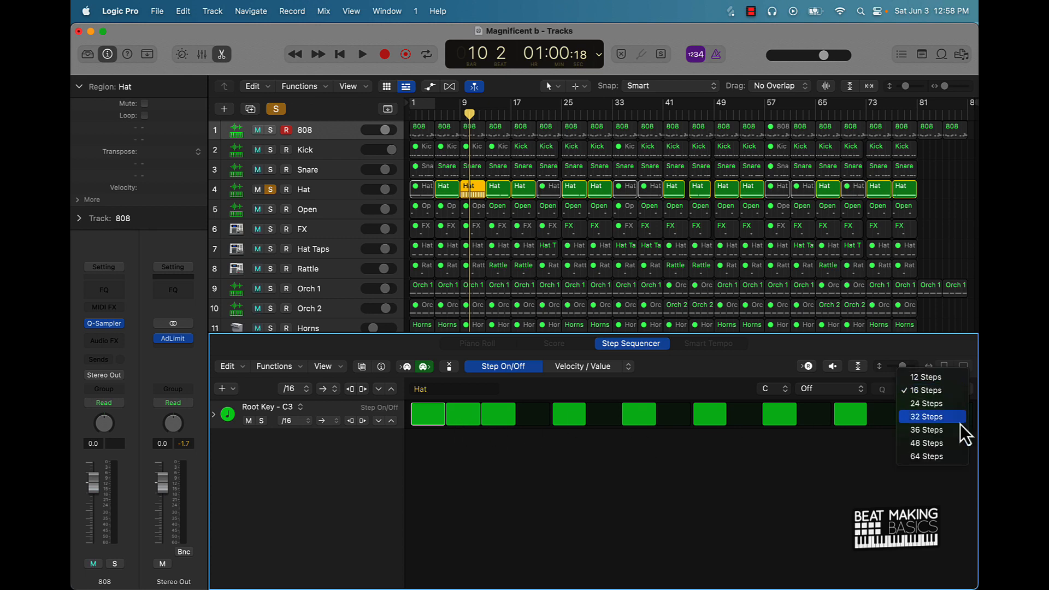
pyautogui.rightClick(470, 186)
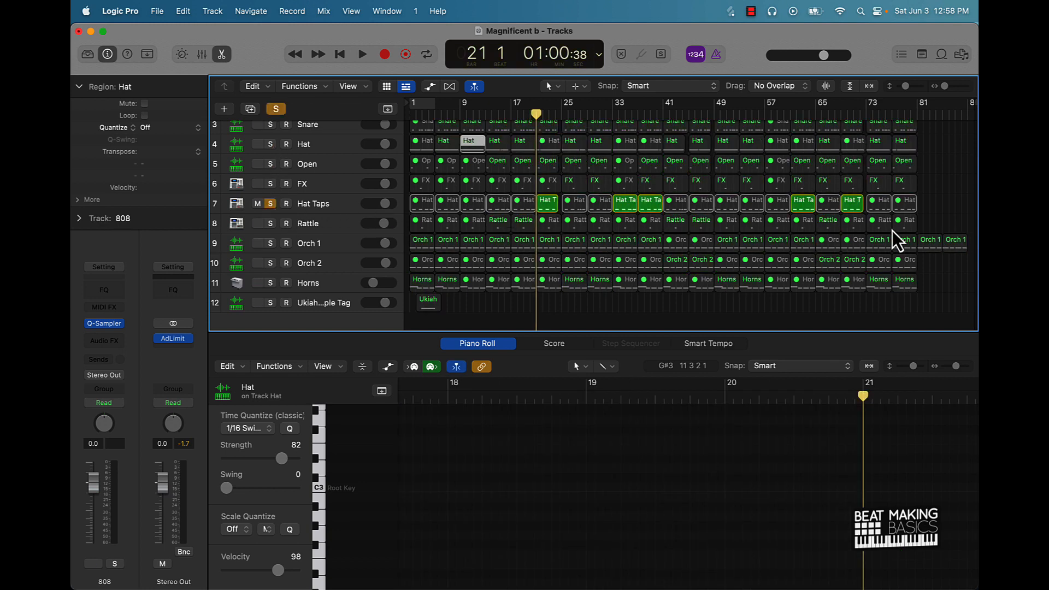
# - Audition the Hat Taps region, then stop playback
pyautogui.click(547, 201)
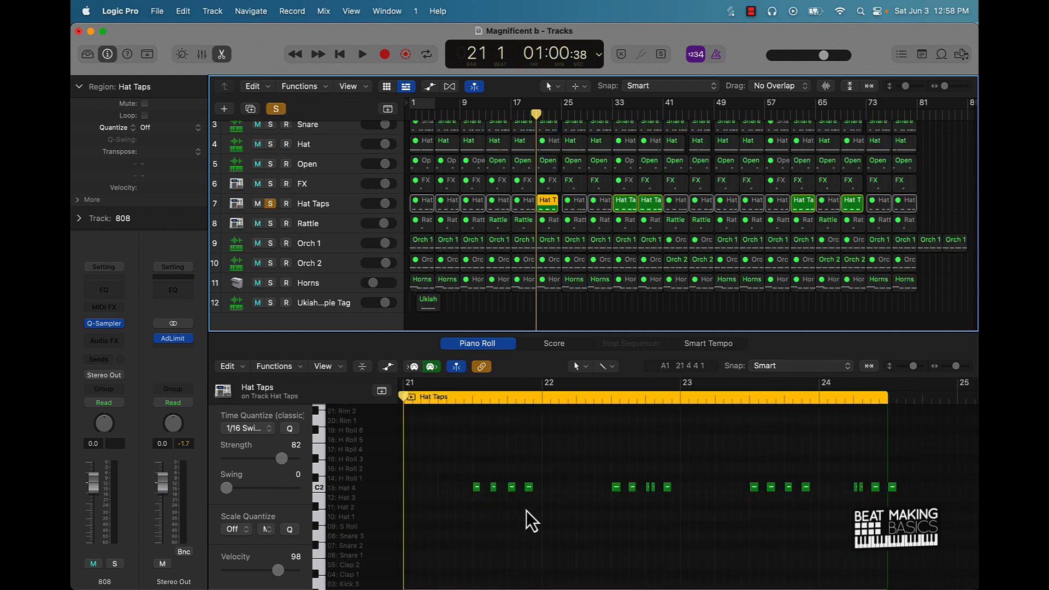
pyautogui.click(362, 55)
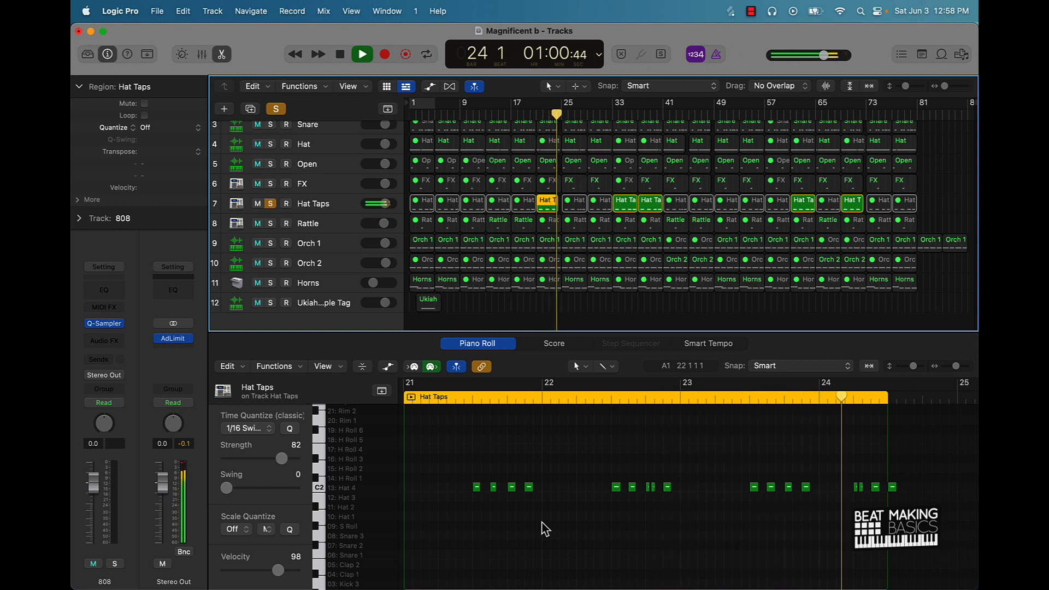
pyautogui.click(339, 55)
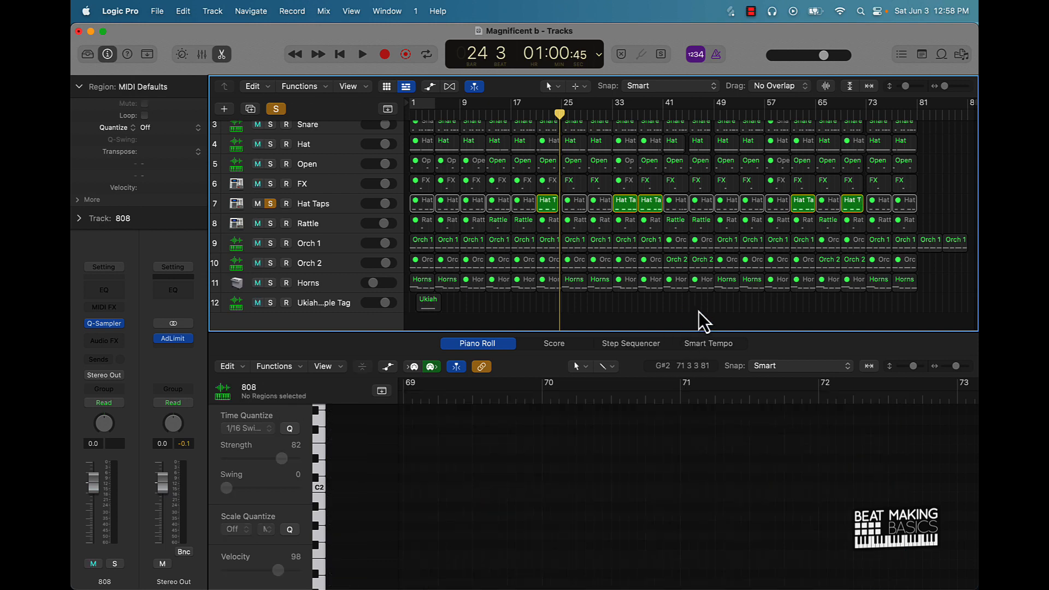
# - Turn off the Hat Taps solo and select the Open track with all its regions to show their notes
pyautogui.click(269, 204)
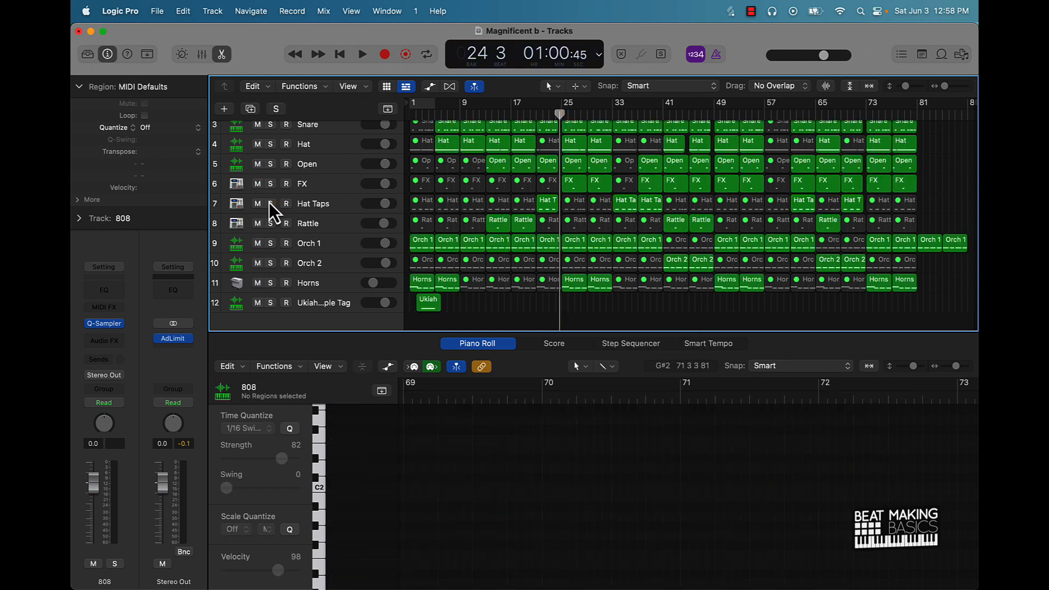
pyautogui.moveTo(310, 240)
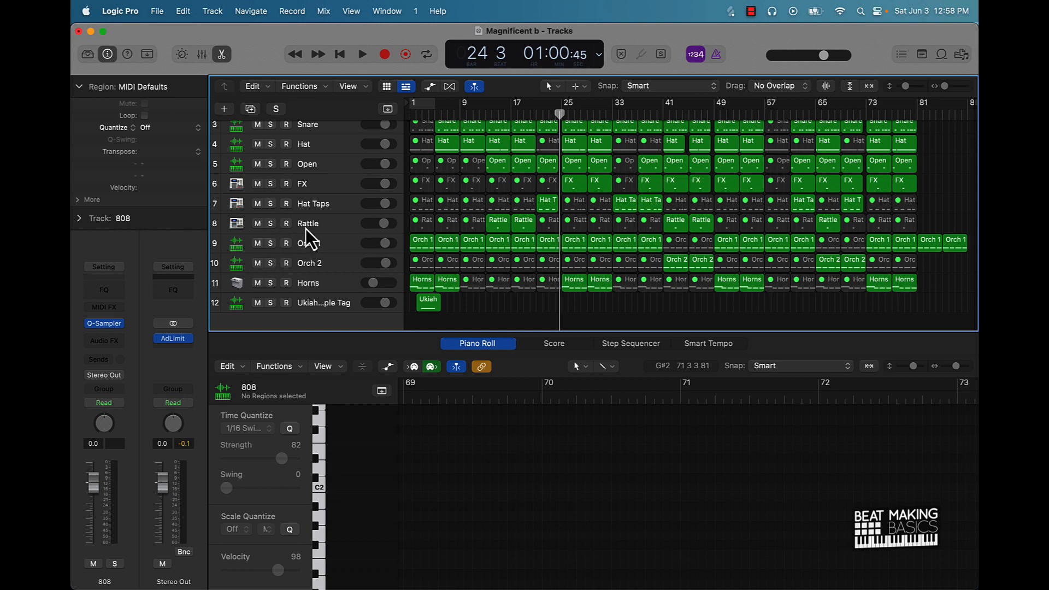
pyautogui.scroll(3)
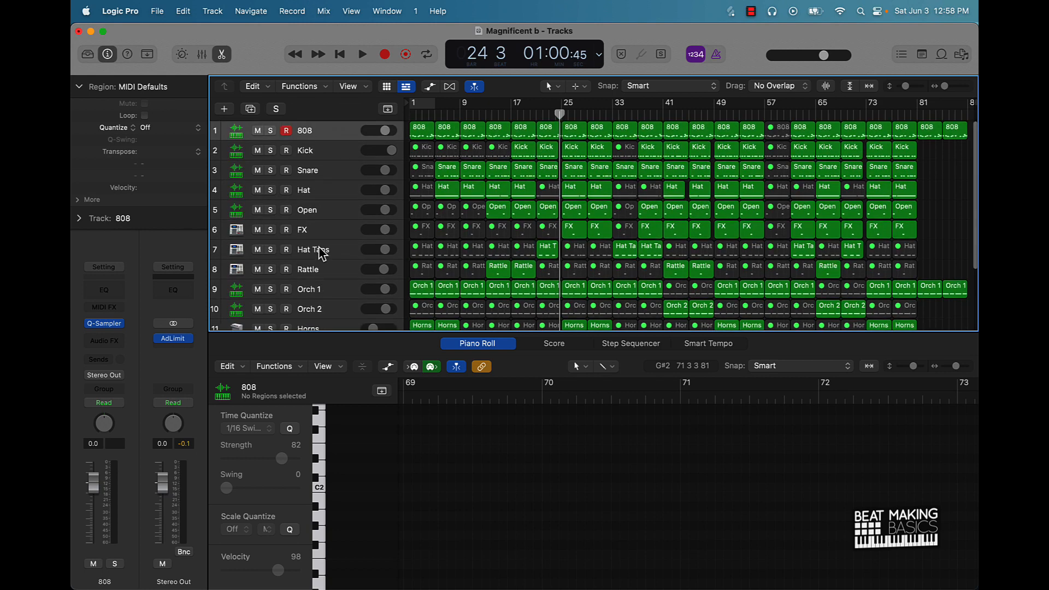
pyautogui.click(307, 210)
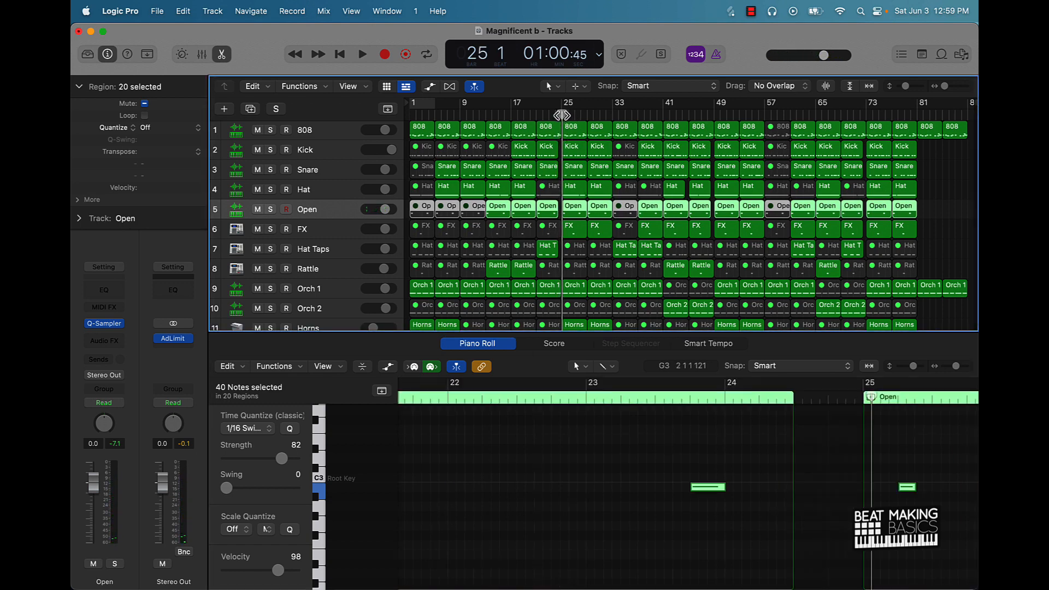
# - Play the full arrangement from about bar 25 past bar 32, then stop
pyautogui.click(362, 55)
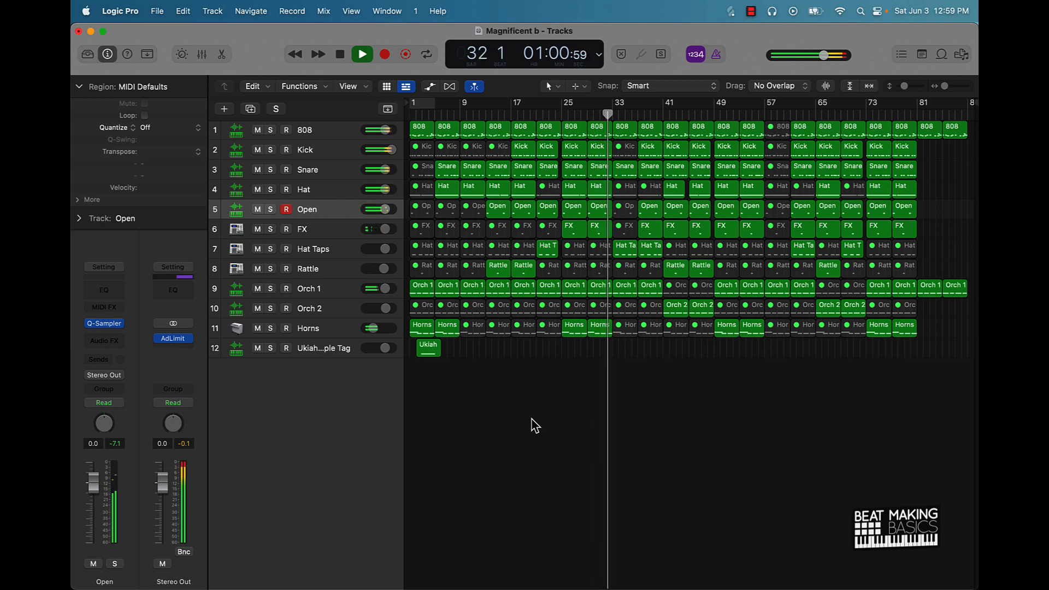
pyautogui.click(362, 55)
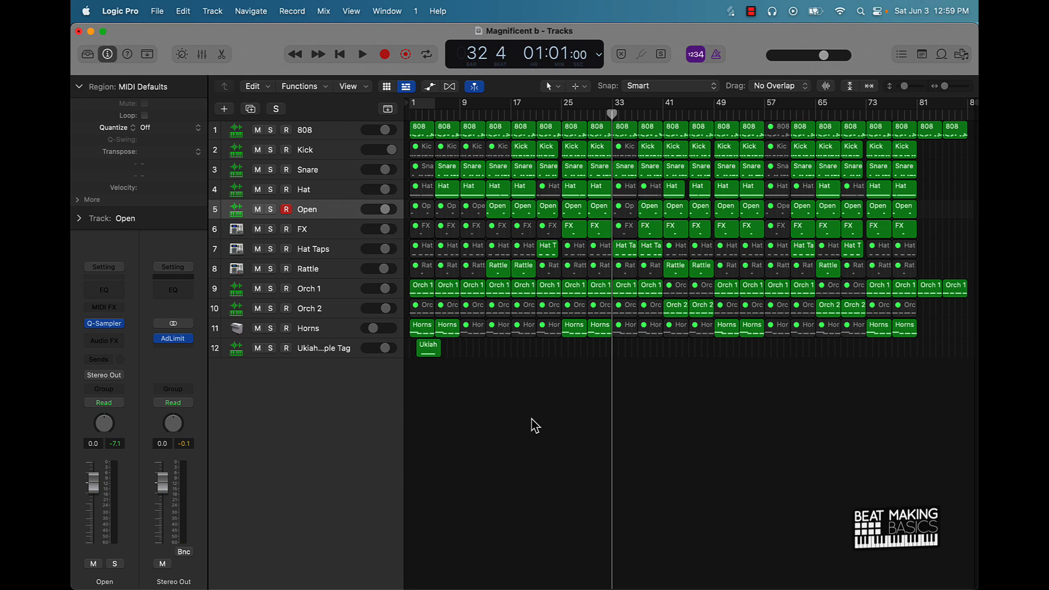
pyautogui.moveTo(302, 542)
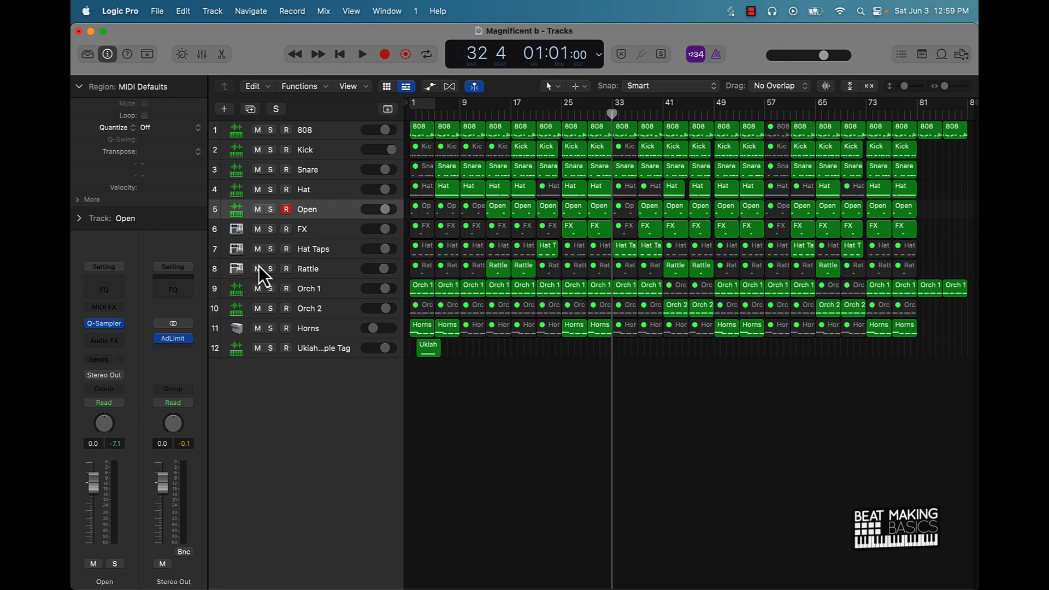
pyautogui.moveTo(483, 450)
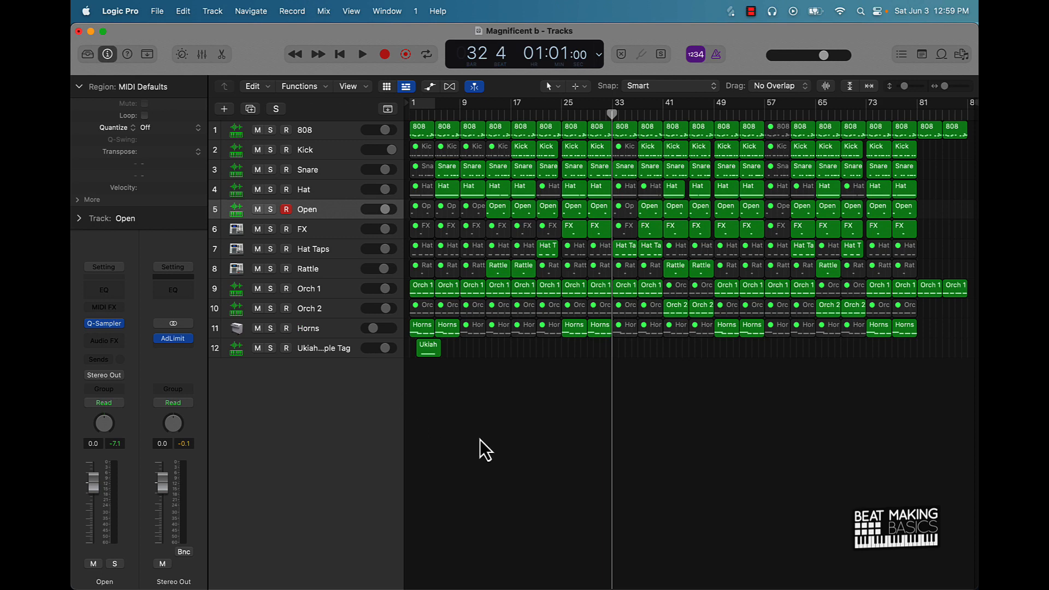